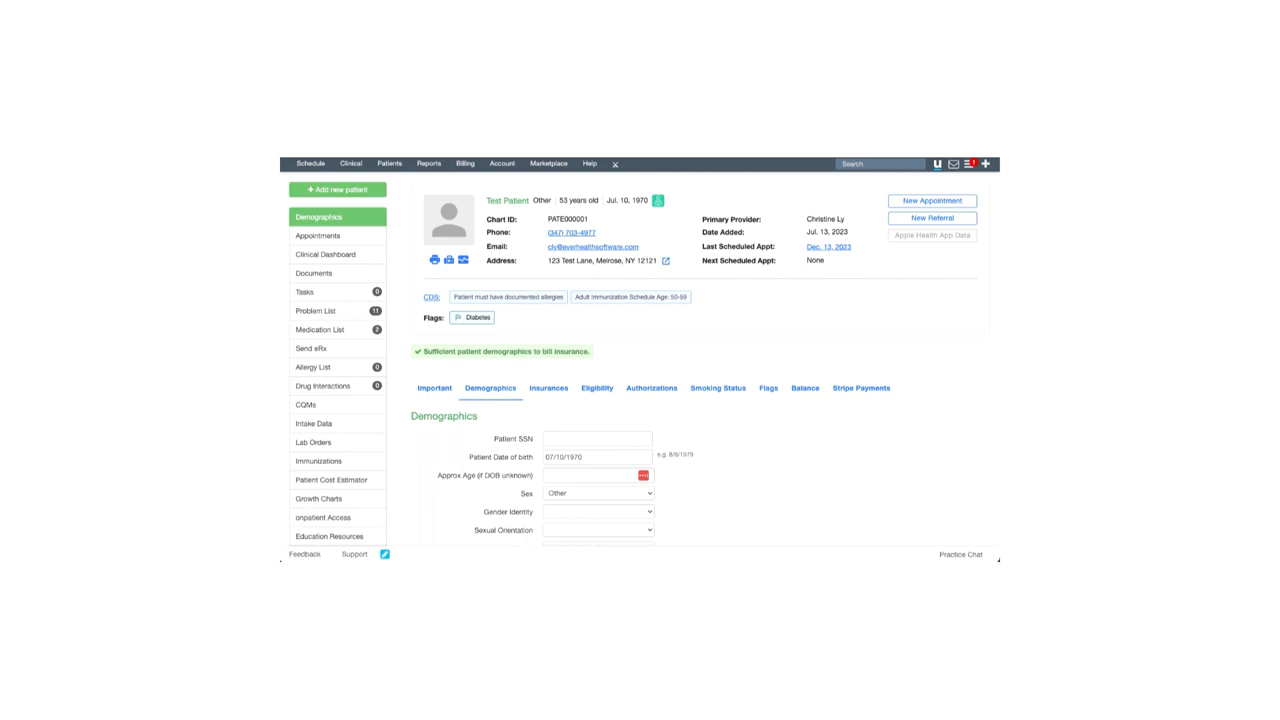
Open the Important tab and scroll through the patient's provider, status, name and phone fields
click(434, 388)
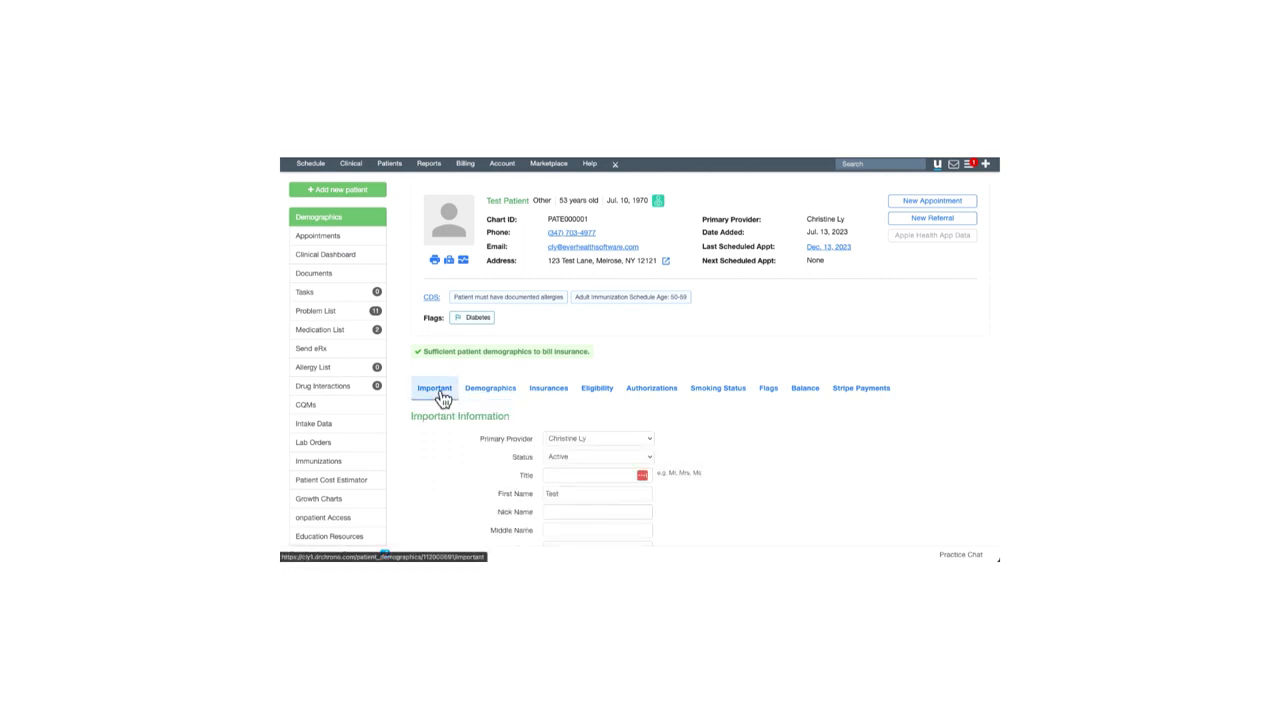
scroll(down, 3)
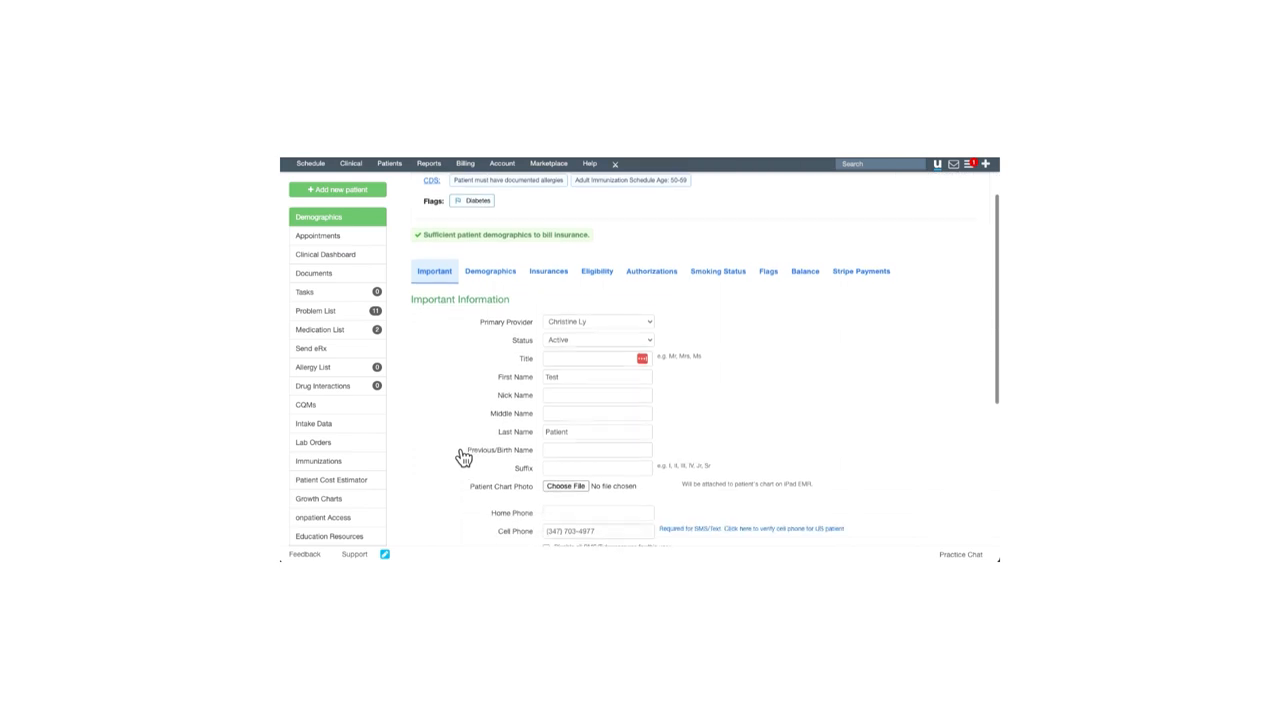
scroll(down, 3)
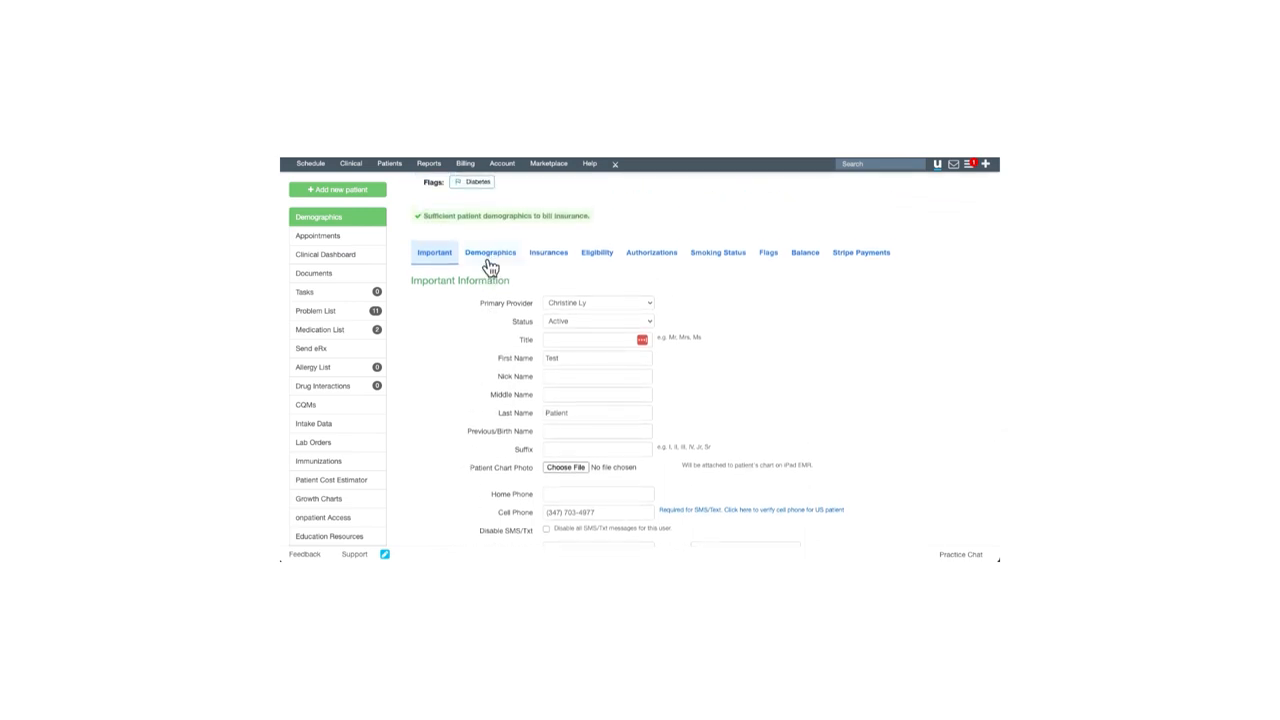
Open the Demographics tab and scroll past Referring and Ordering Doctor to Responsible Party
click(491, 252)
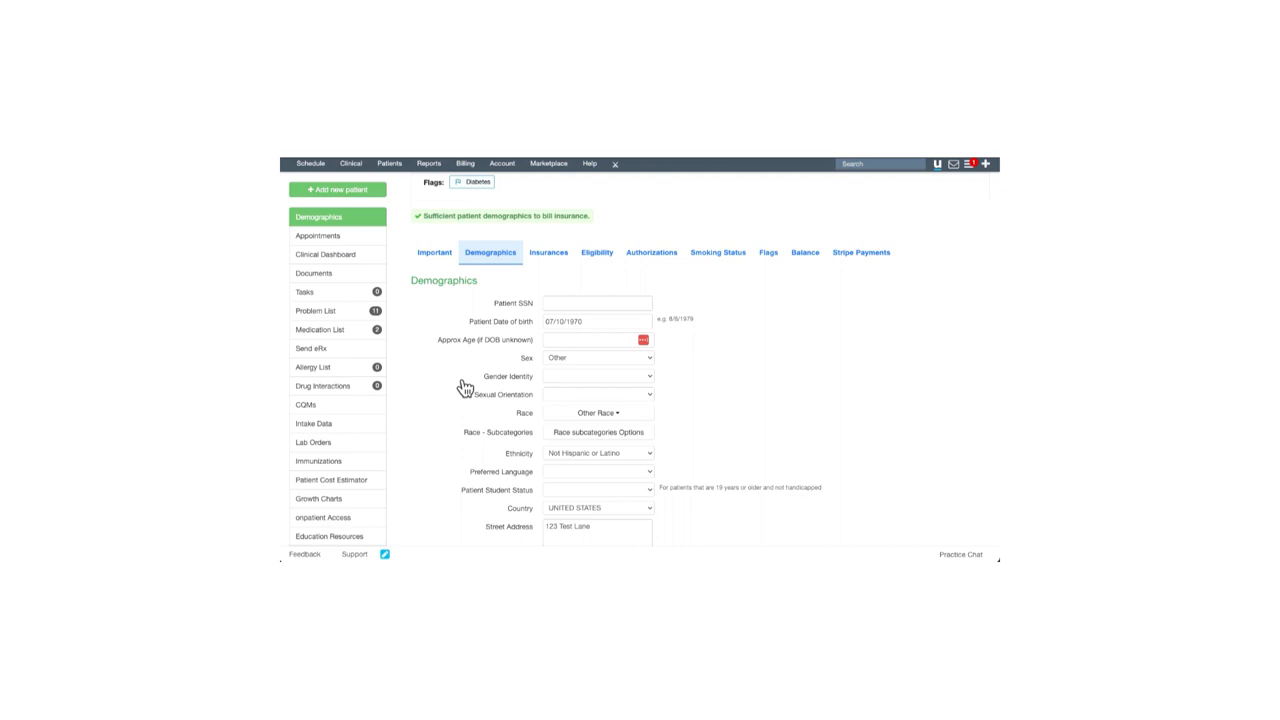
scroll(down, 3)
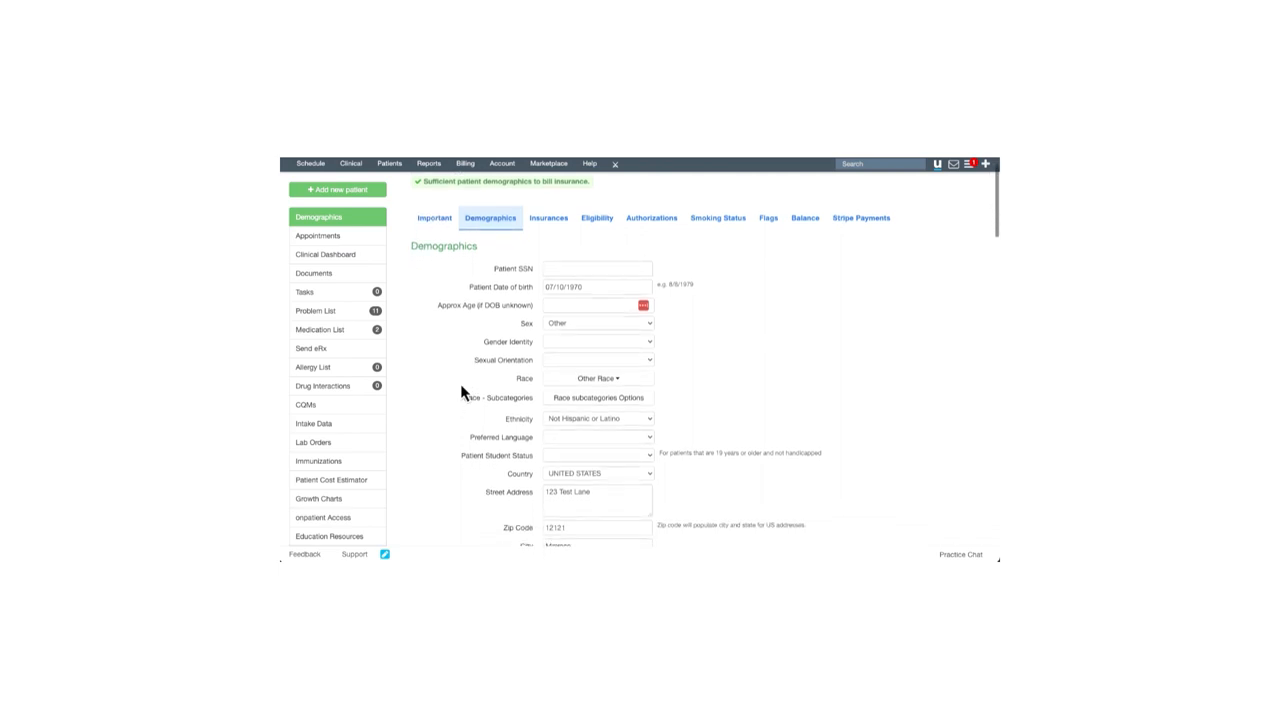
scroll(down, 3)
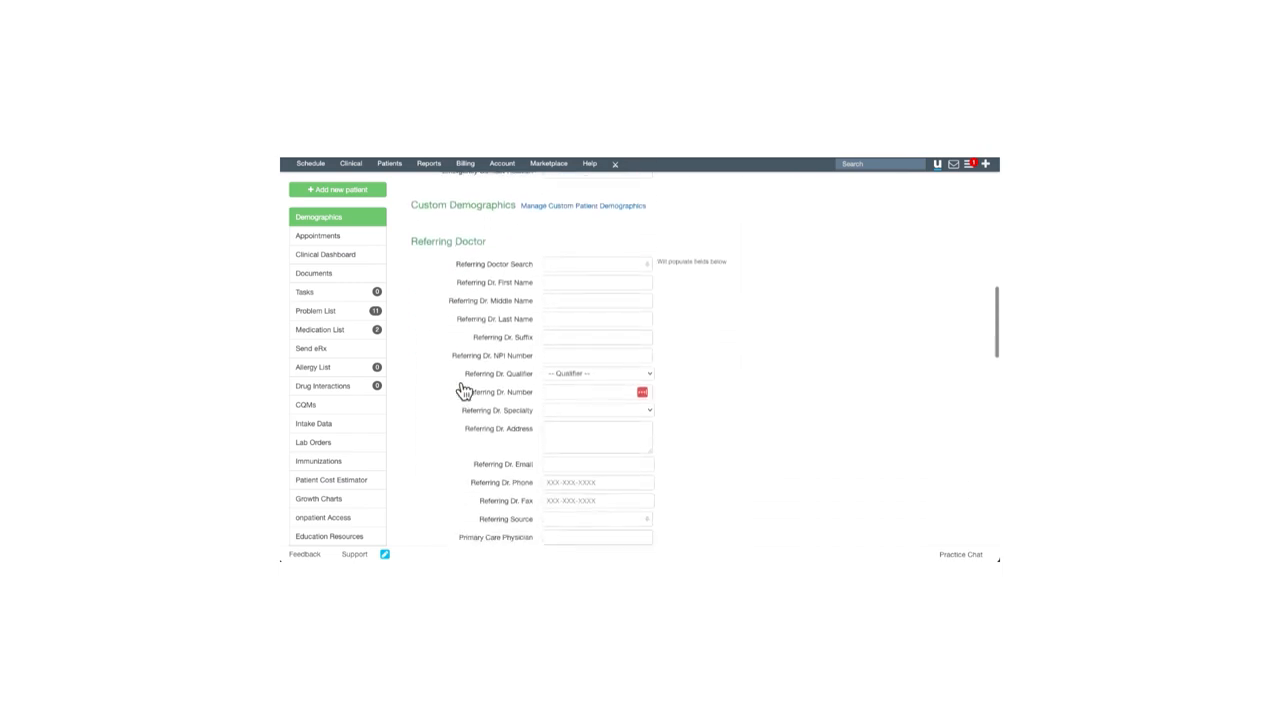
scroll(down, 3)
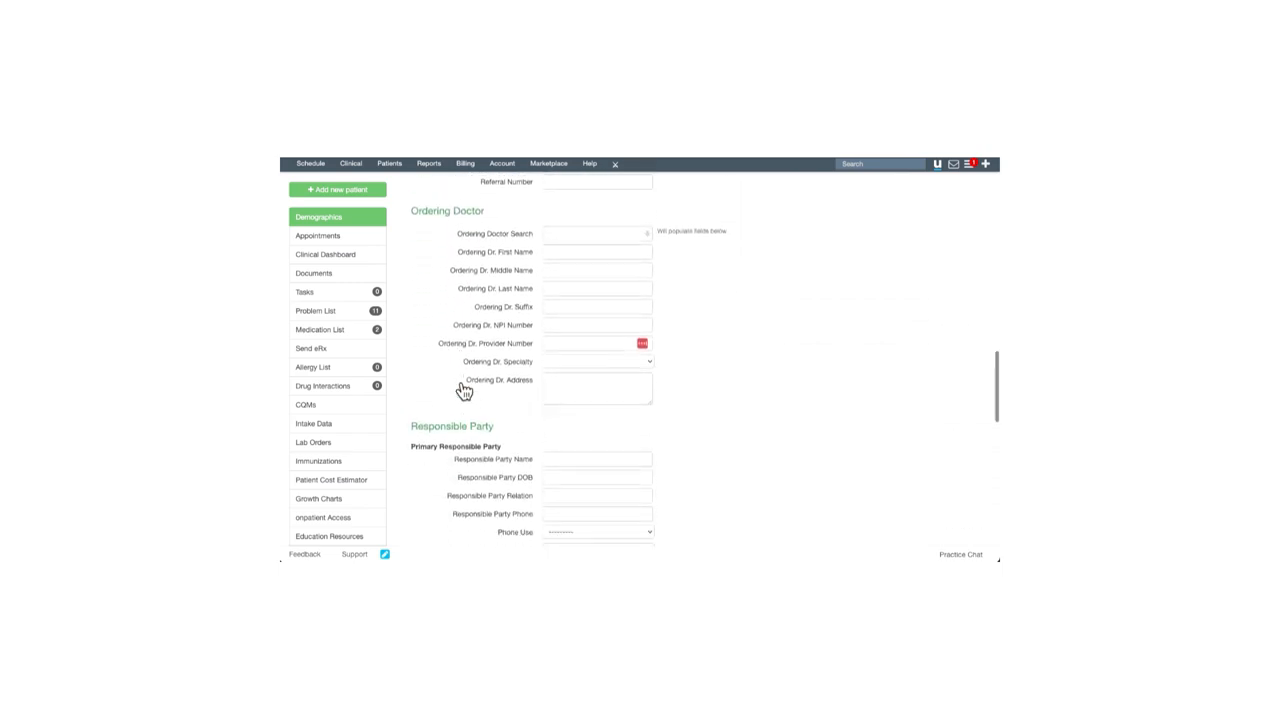
scroll(down, 3)
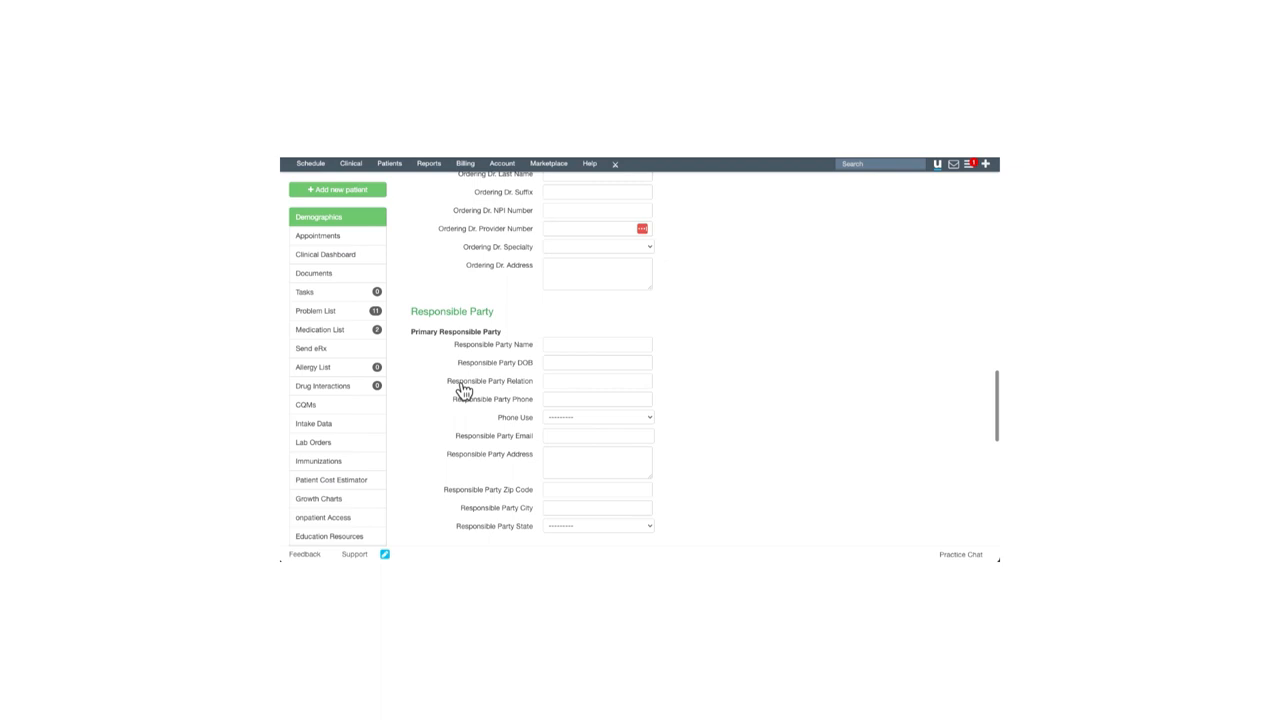
scroll(down, 3)
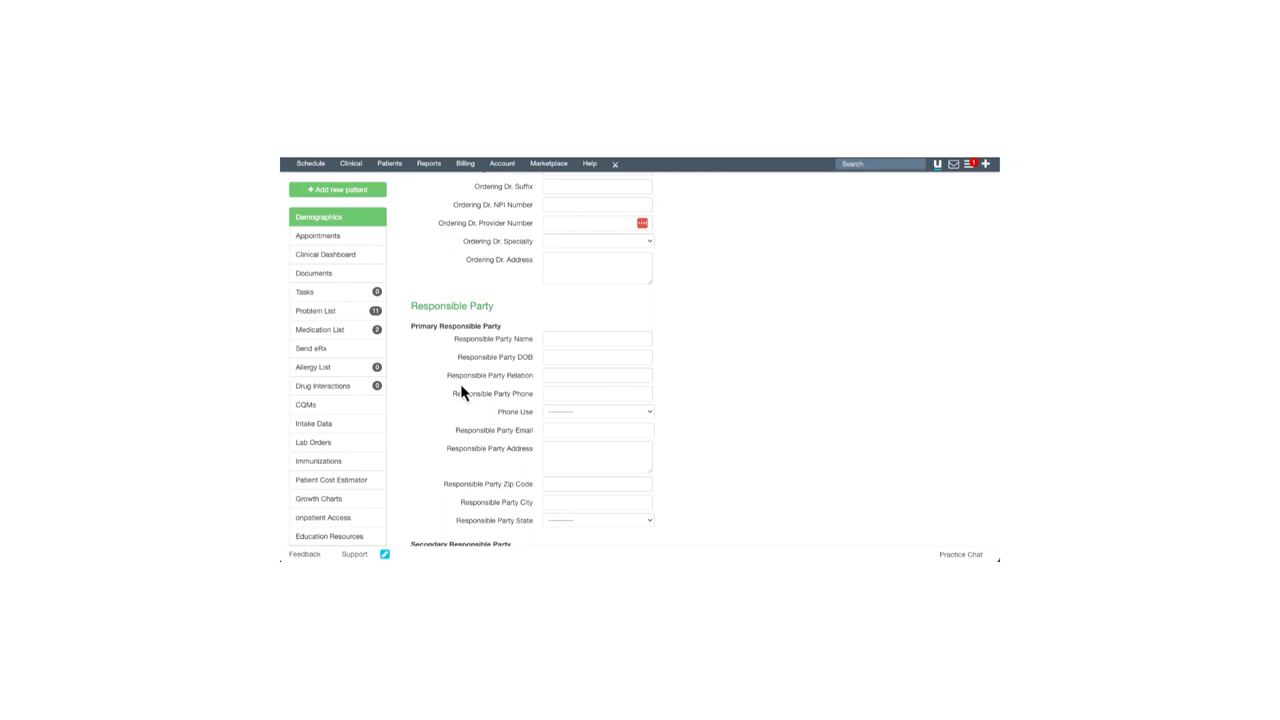
mouse_move(401, 458)
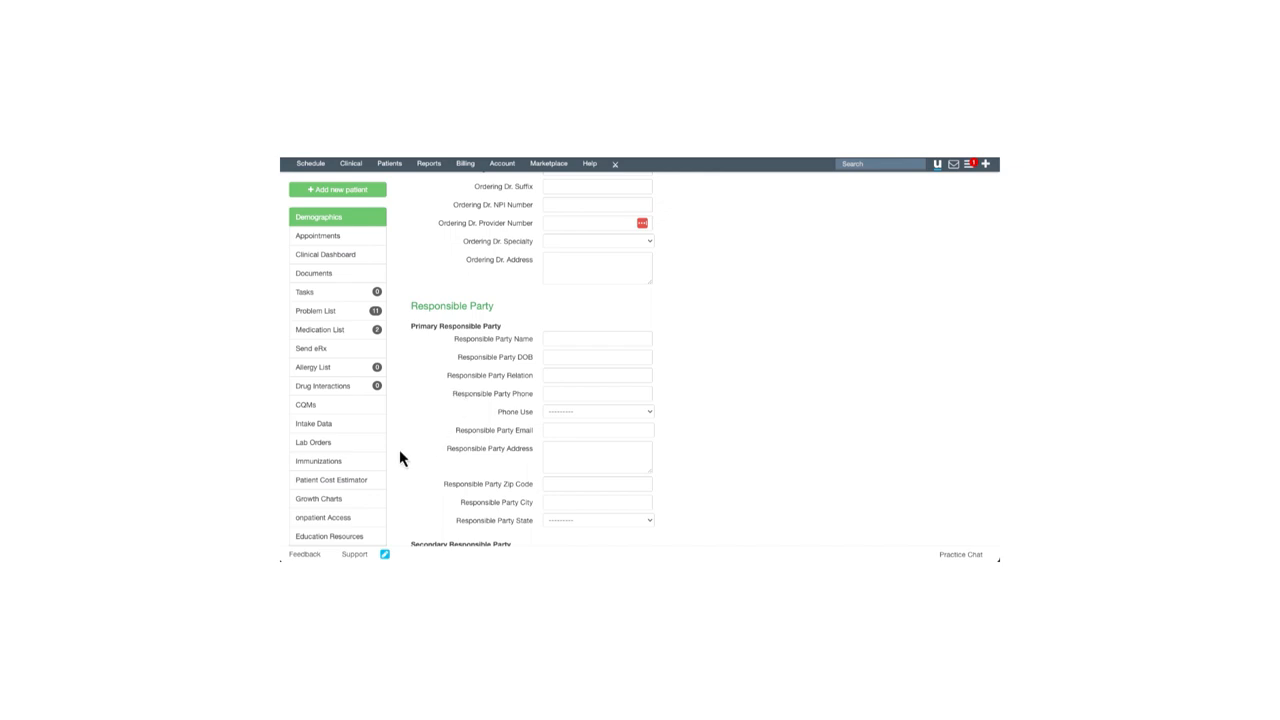
Open the patient's Immunizations page and expand the Jump to dropdown
click(319, 461)
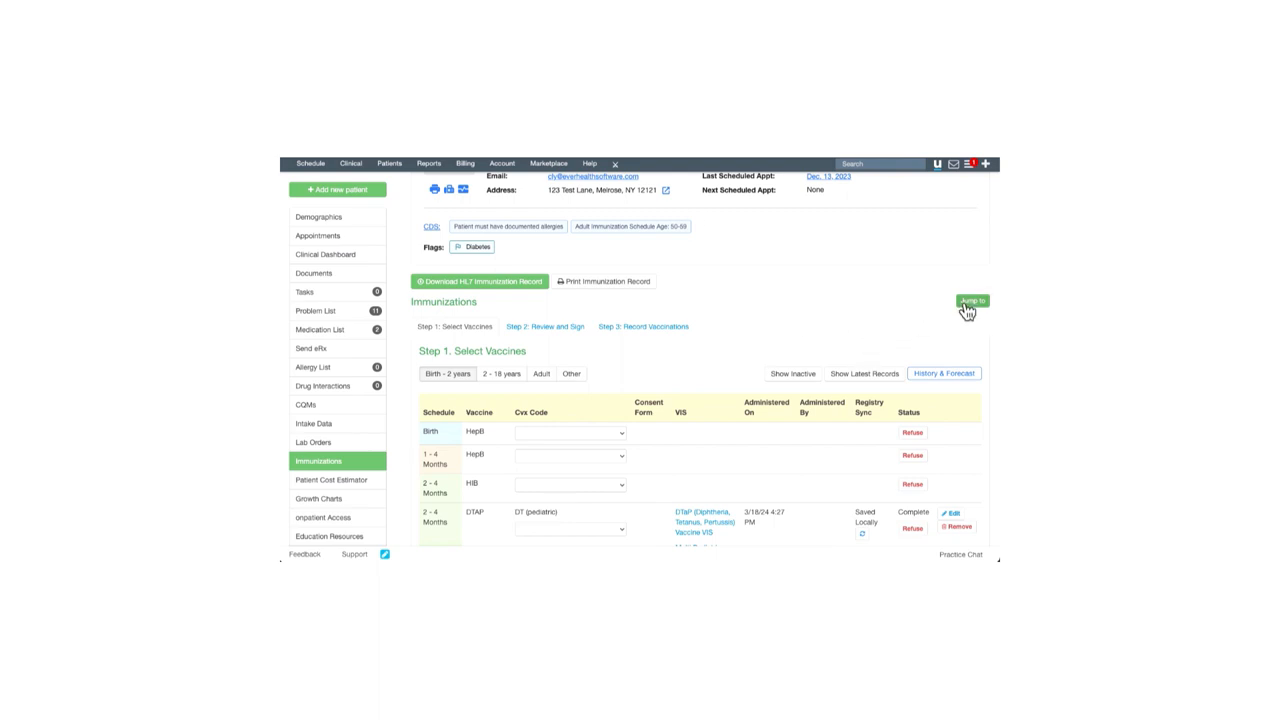
click(972, 301)
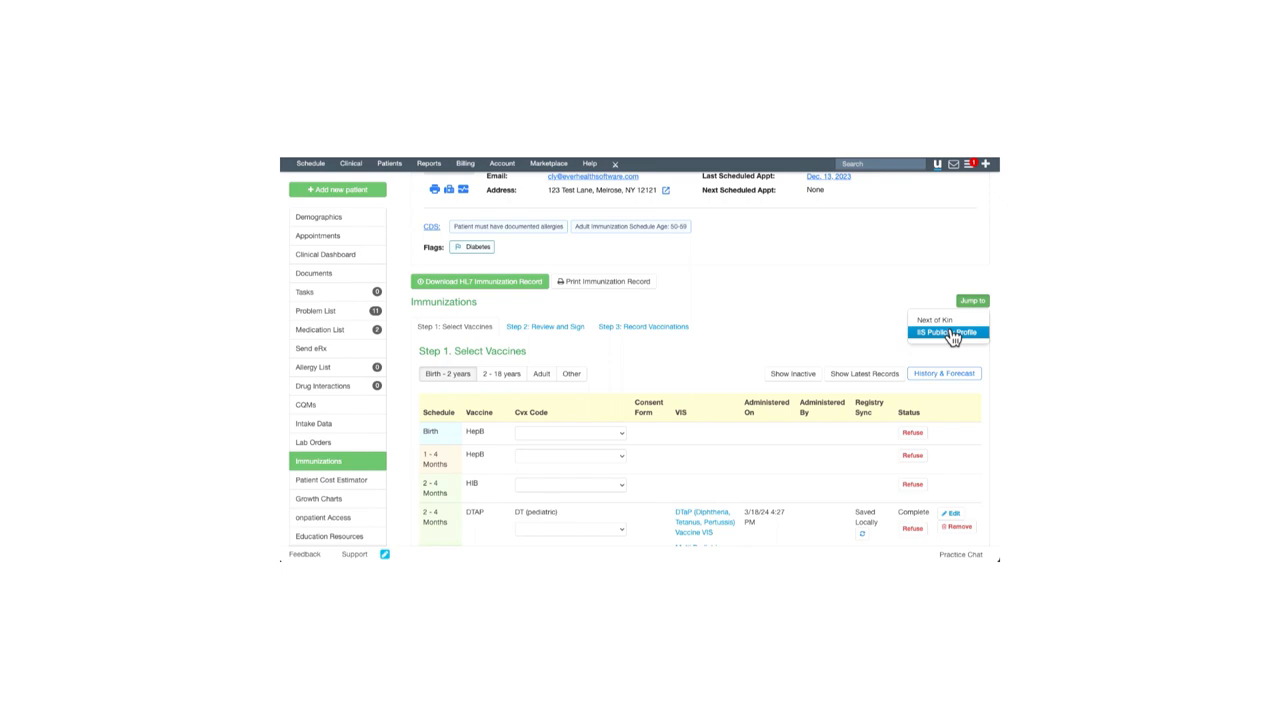
mouse_move(951, 331)
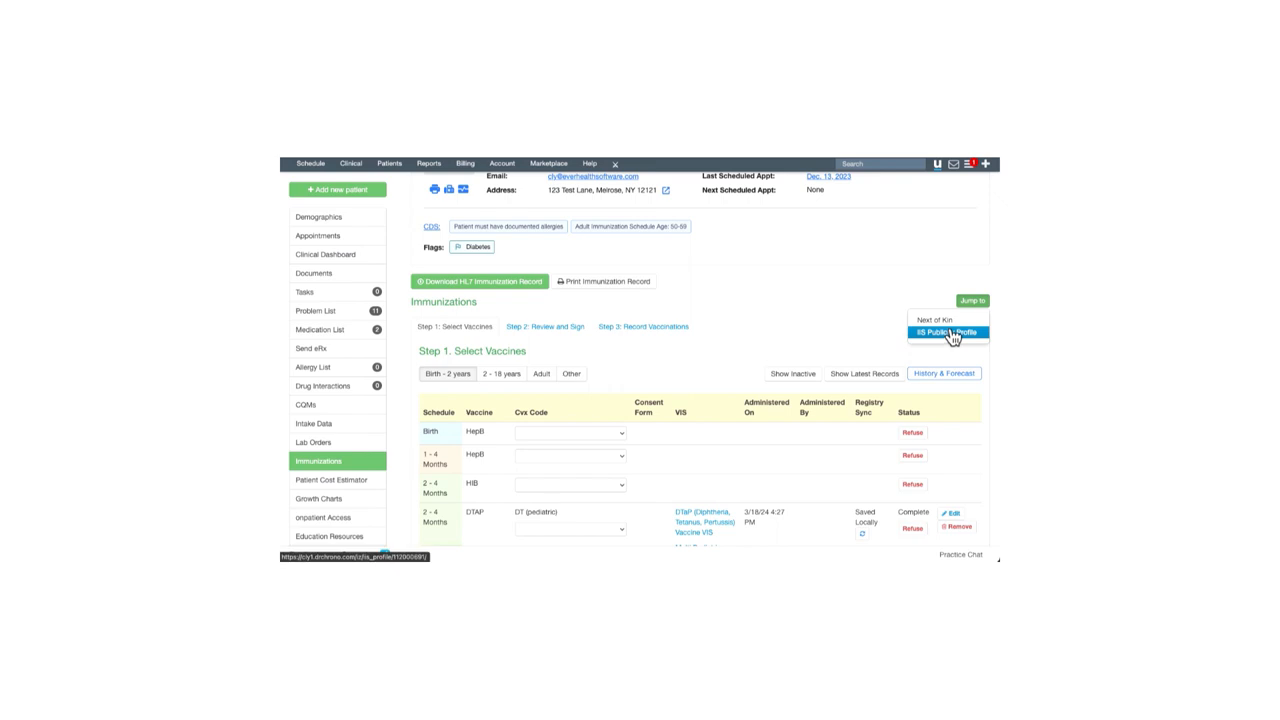
Choose IIS Public Profile from the Jump to list to view the Immunization Profile form
click(944, 332)
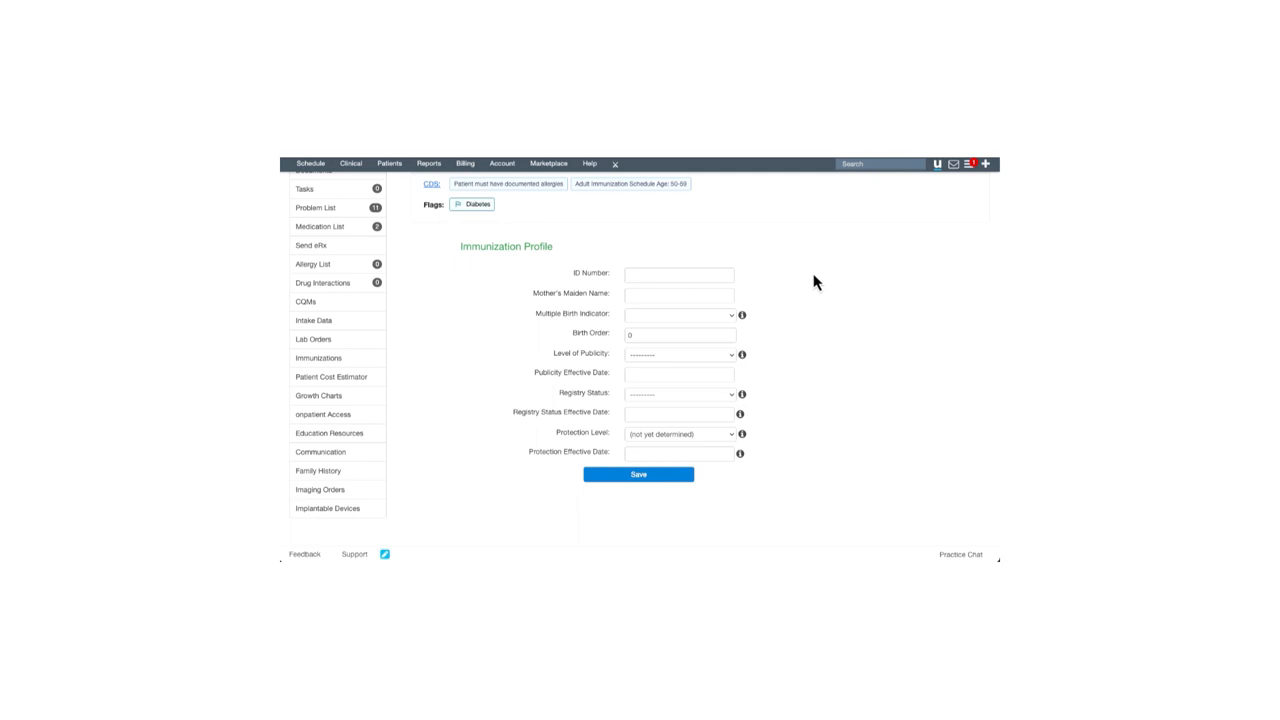
mouse_move(704, 295)
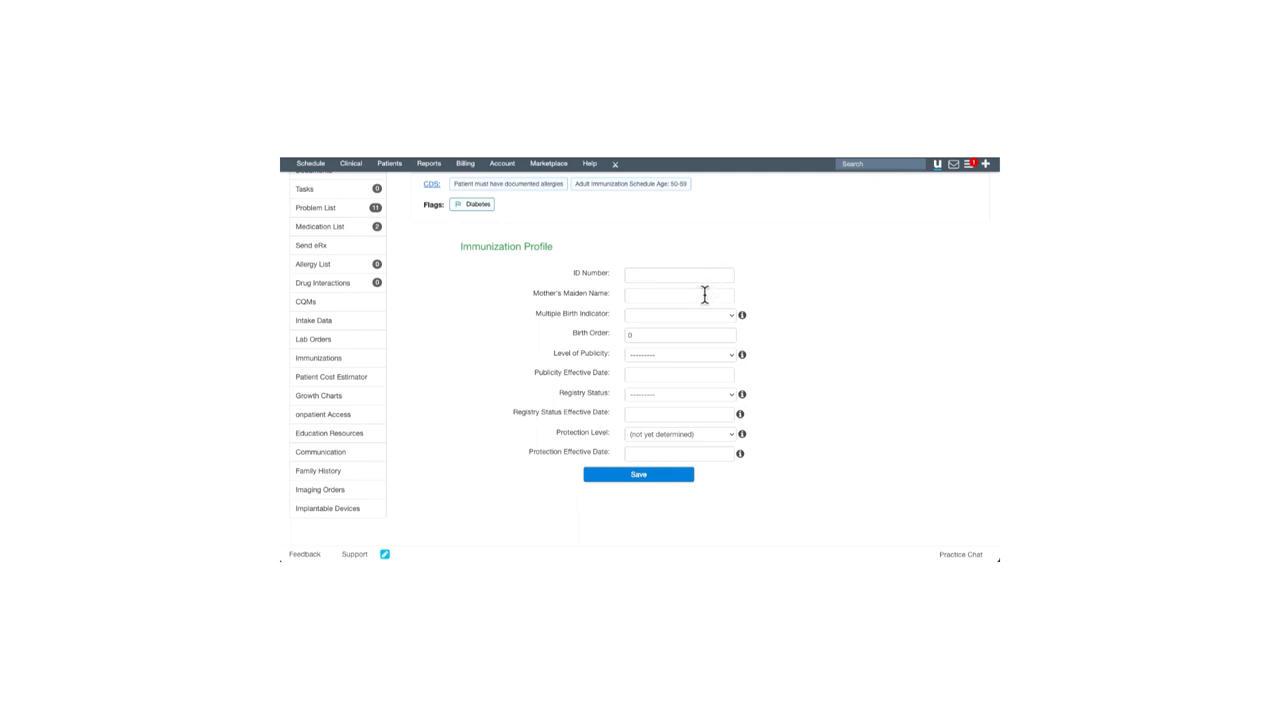
mouse_move(704, 297)
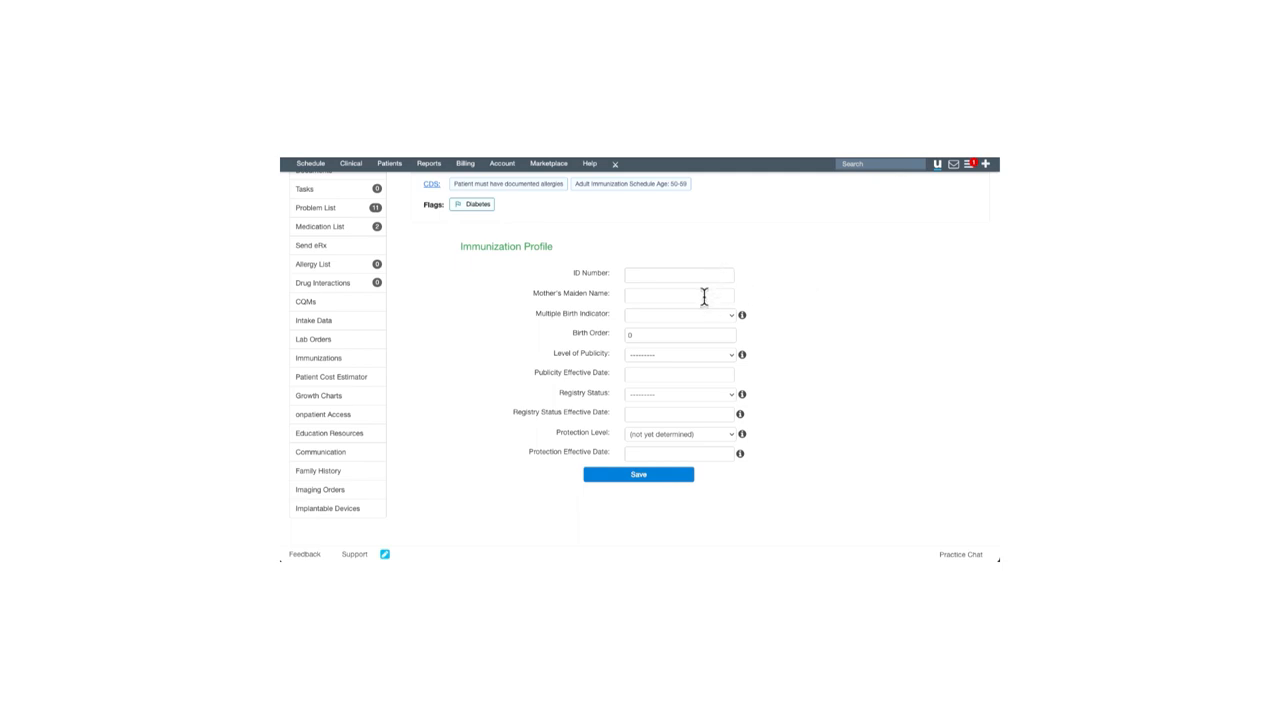
mouse_move(708, 402)
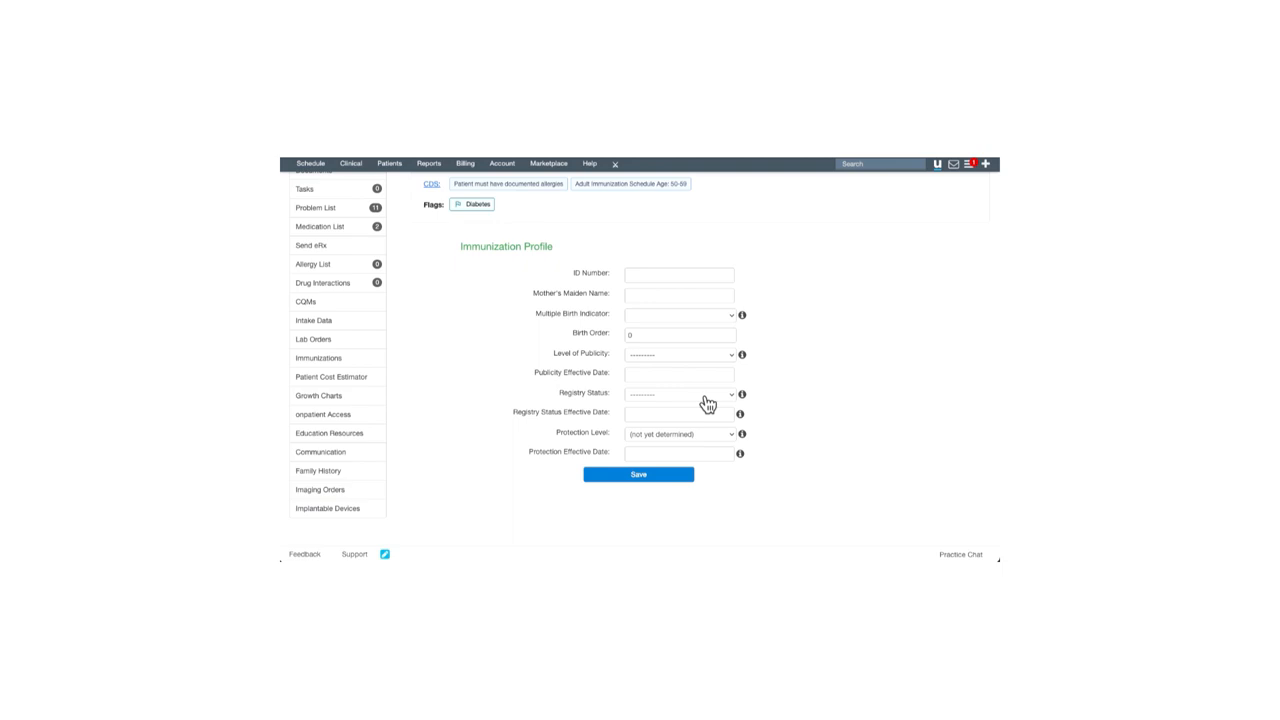
mouse_move(836, 335)
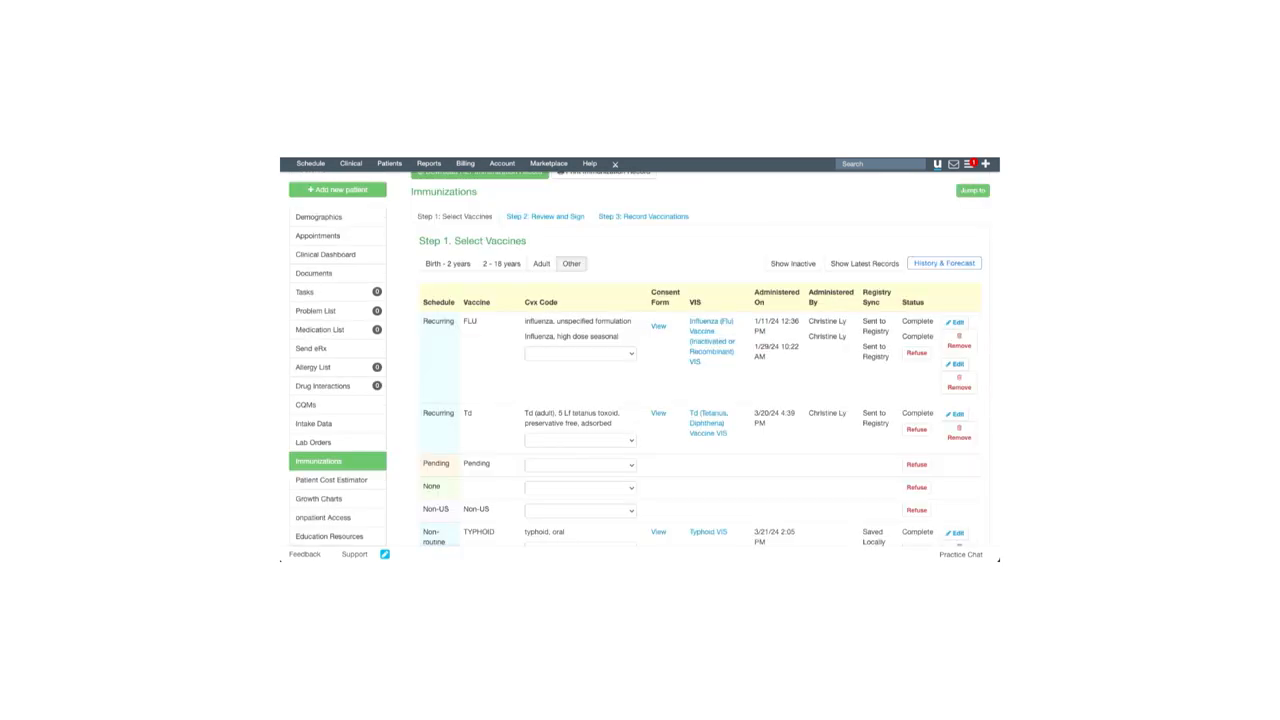
mouse_move(693, 255)
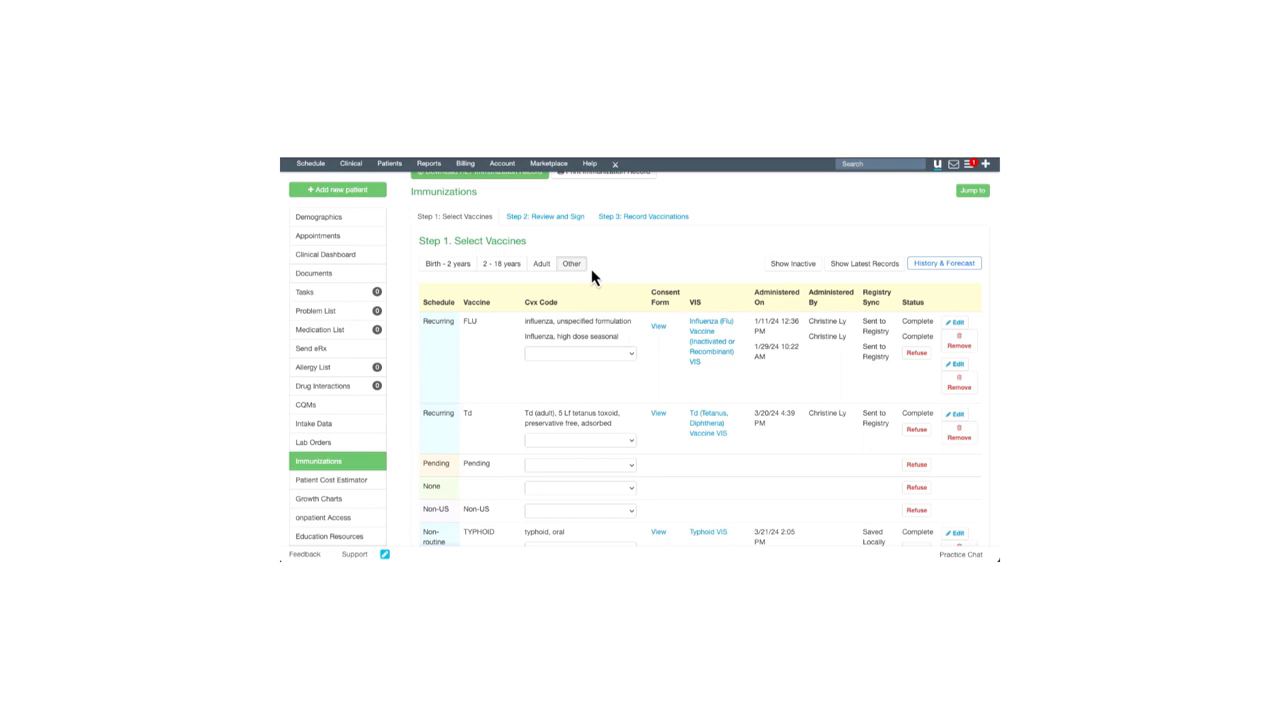
mouse_move(750, 338)
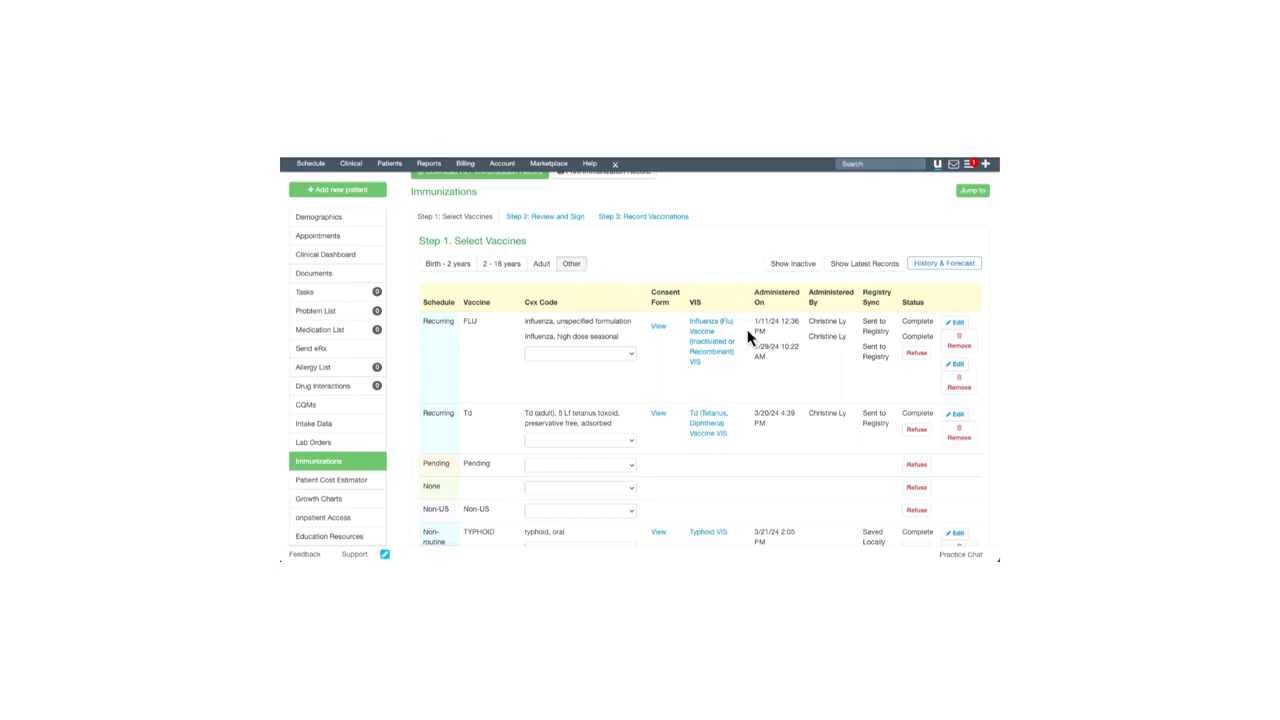
mouse_move(813, 368)
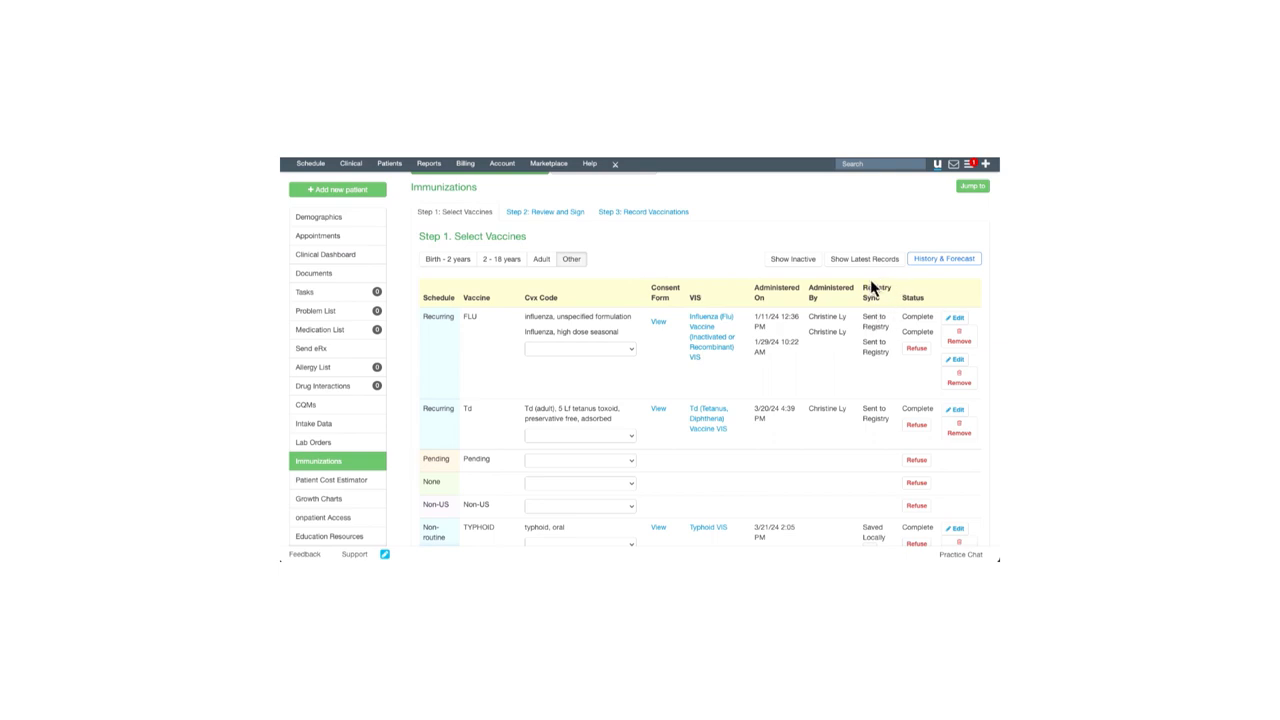
mouse_move(872, 290)
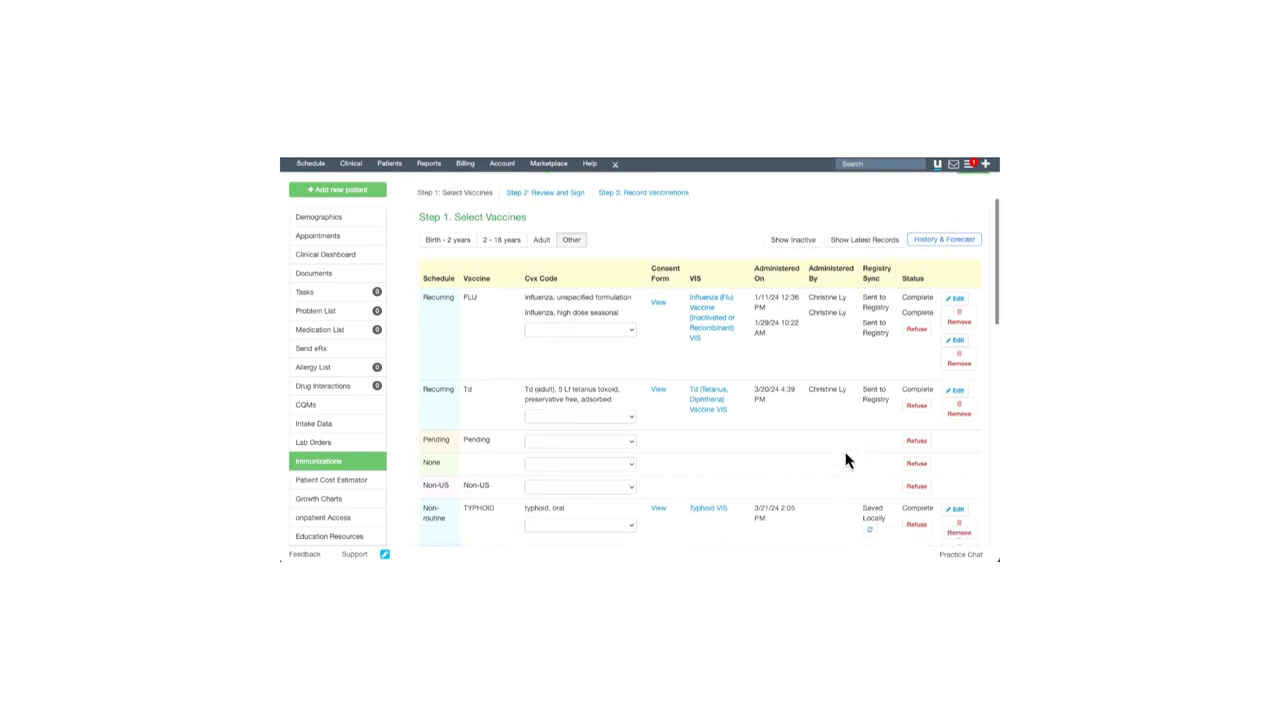
Scroll the Other schedule table showing flu, Td and typhoid records
scroll(down, 3)
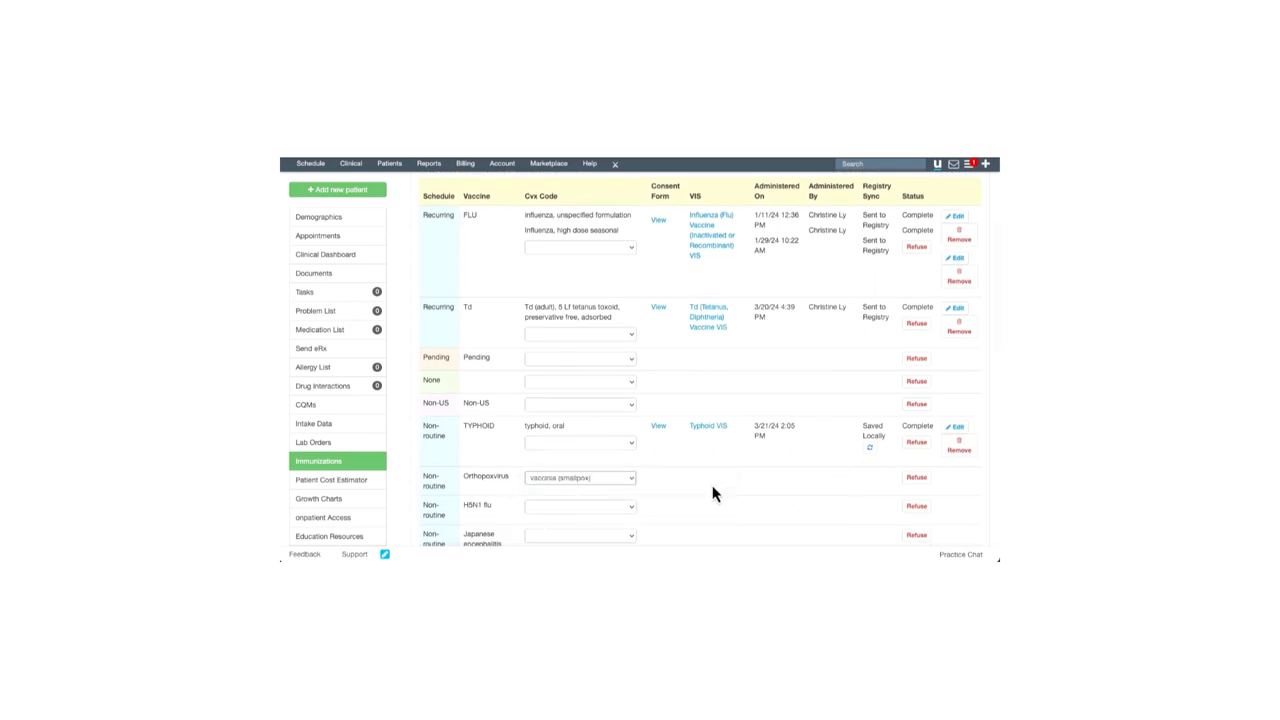
Submit the vaccinia (smallpox) selection to reach Step 2: Review and Sign
scroll(down, 3)
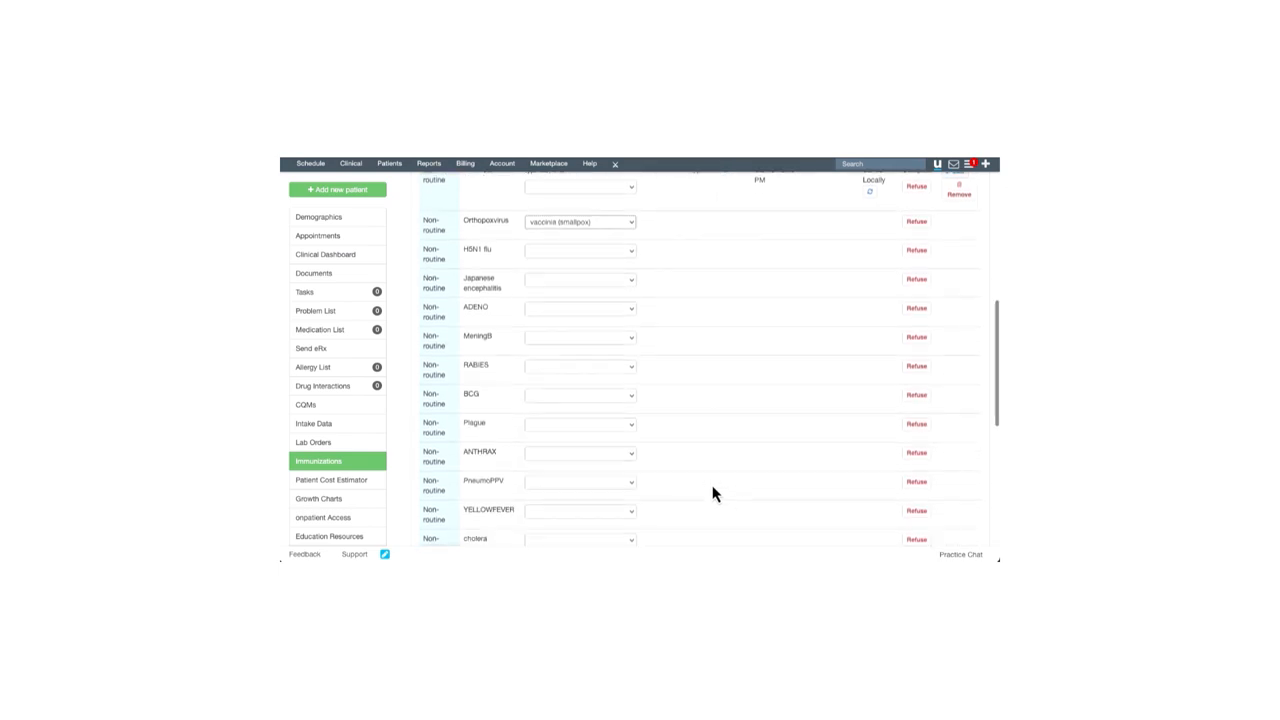
scroll(down, 3)
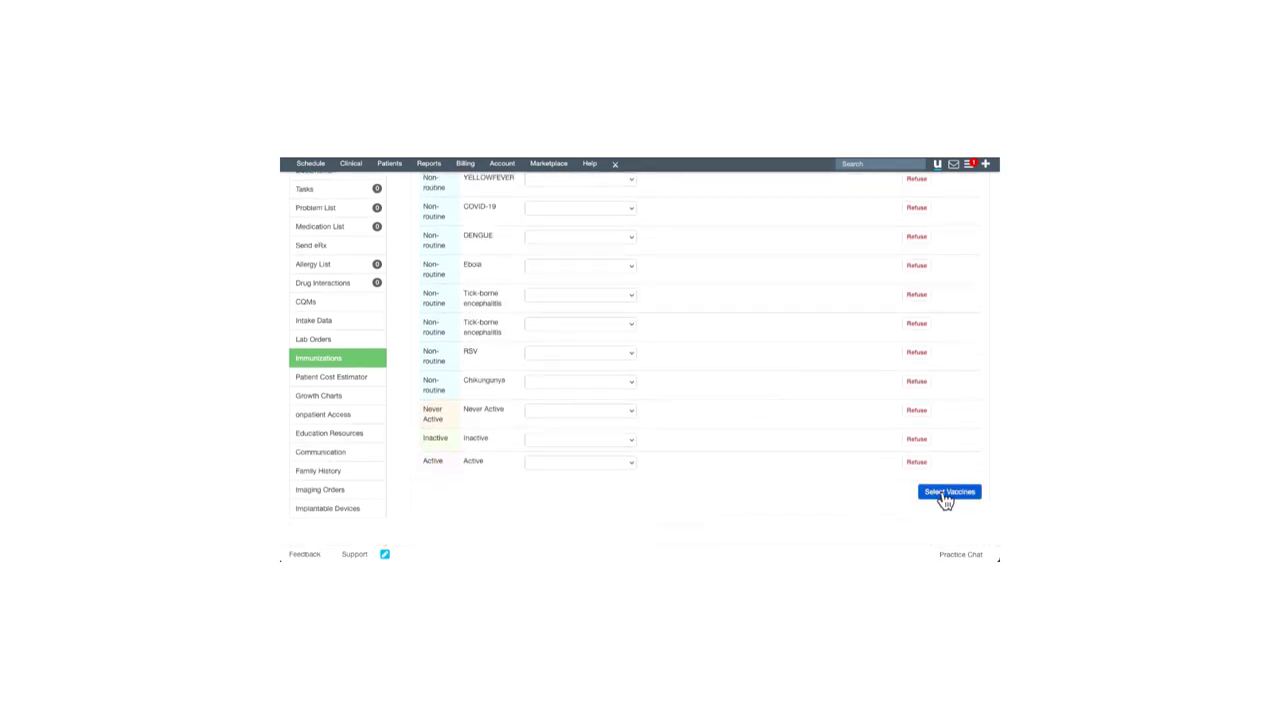
click(948, 491)
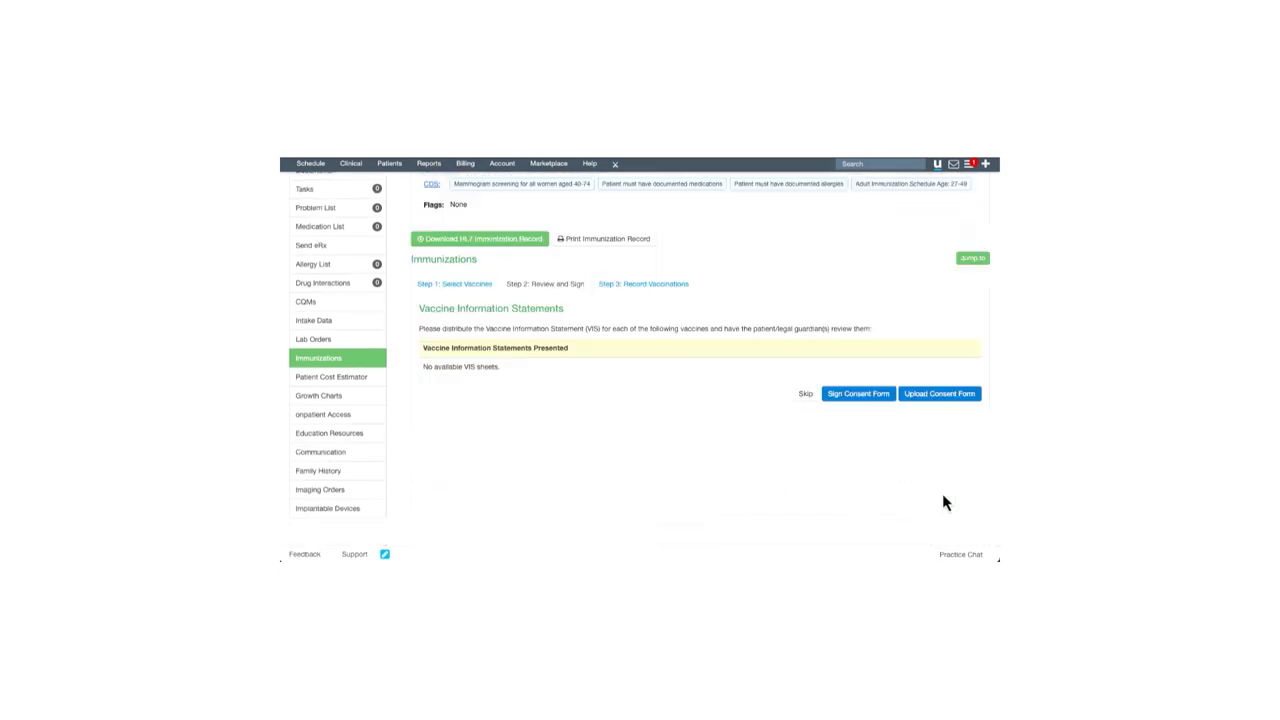
mouse_move(571, 373)
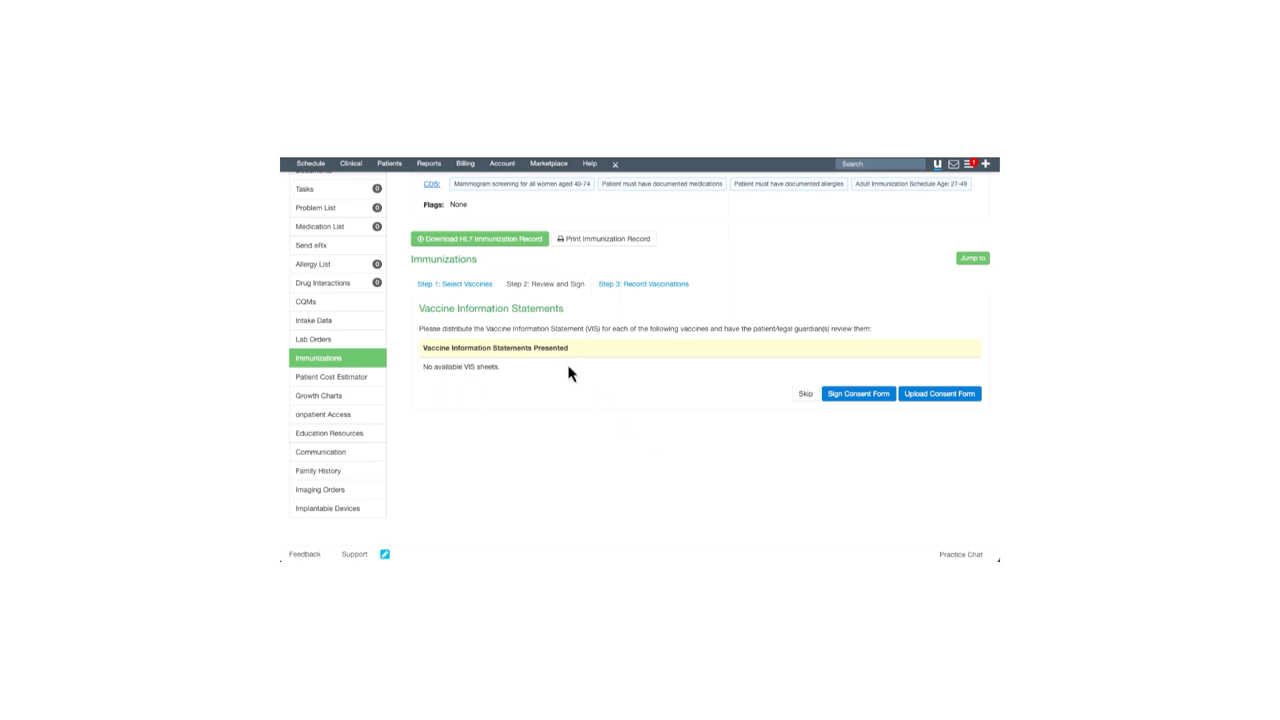
mouse_move(516, 372)
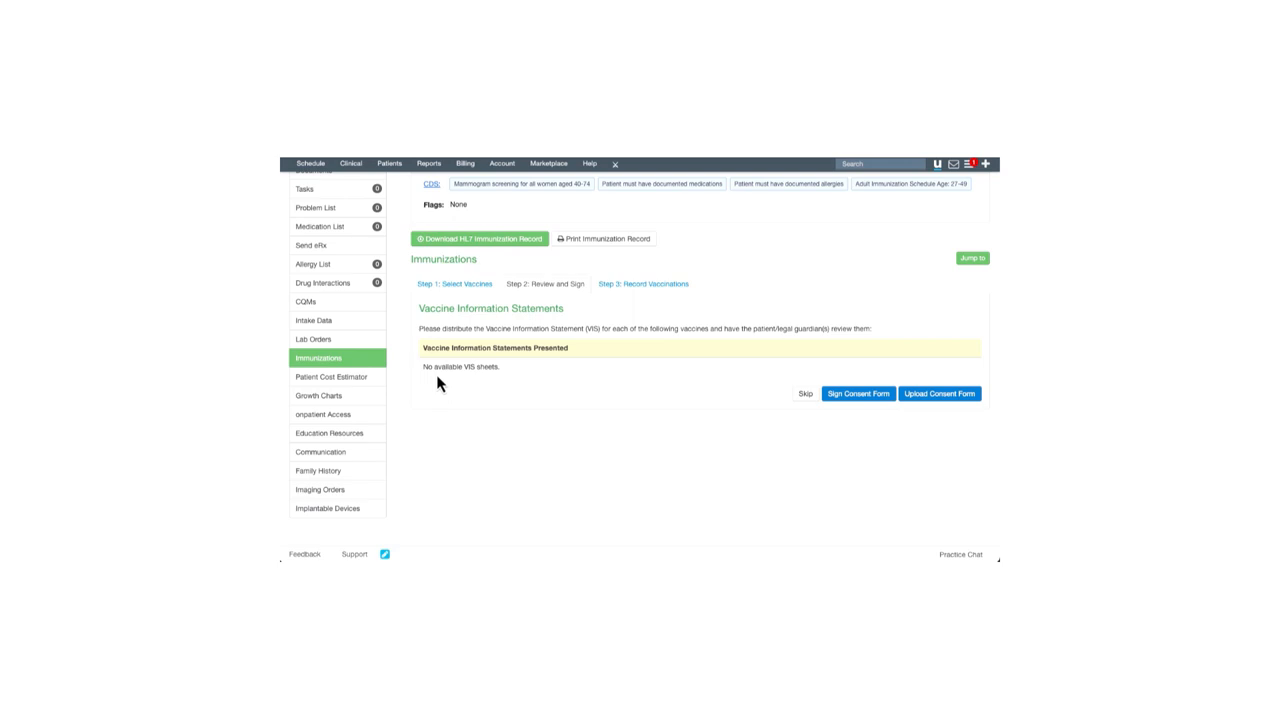
mouse_move(781, 443)
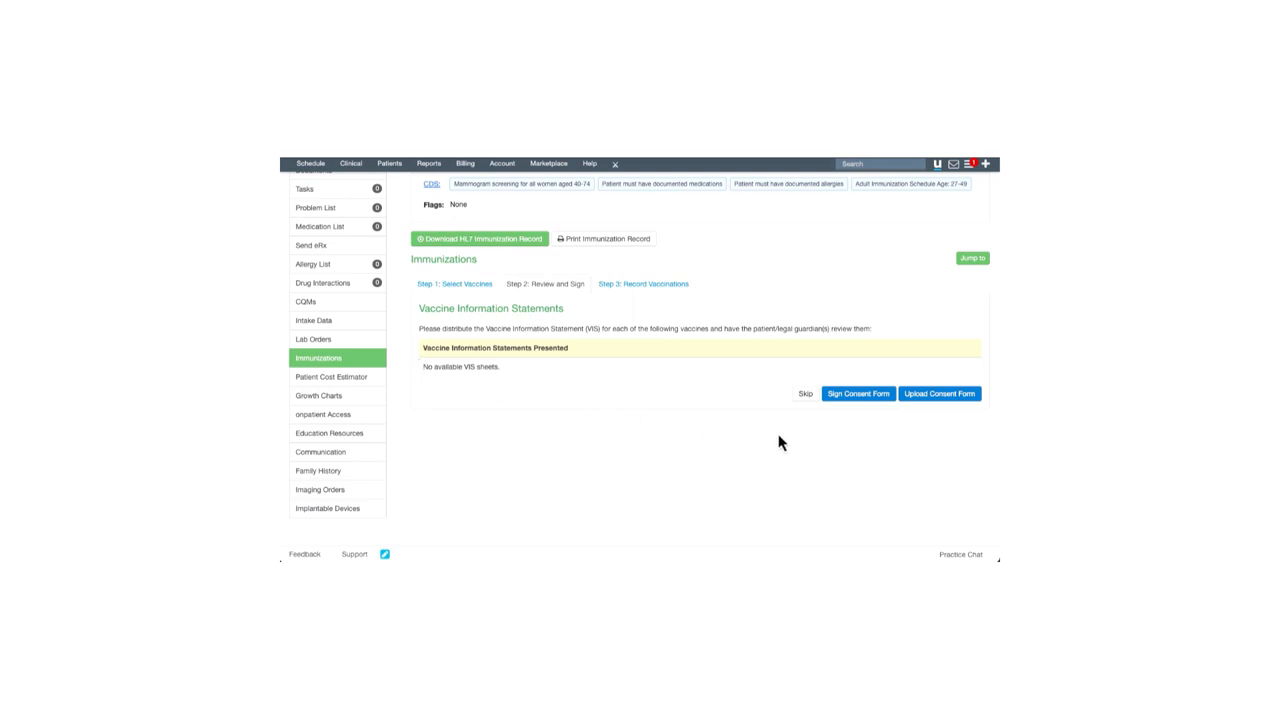
mouse_move(858, 393)
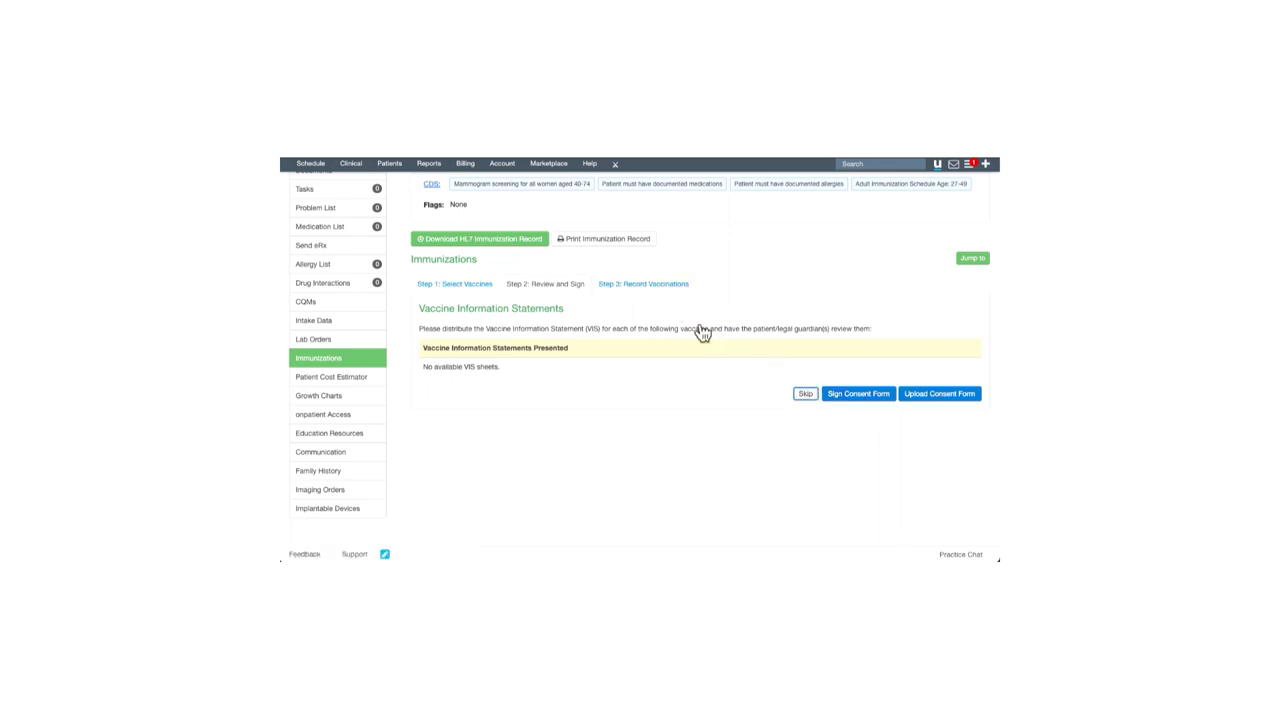
Skip the VIS review and set the vaccinia record's Vaccination Status to Complete
click(857, 393)
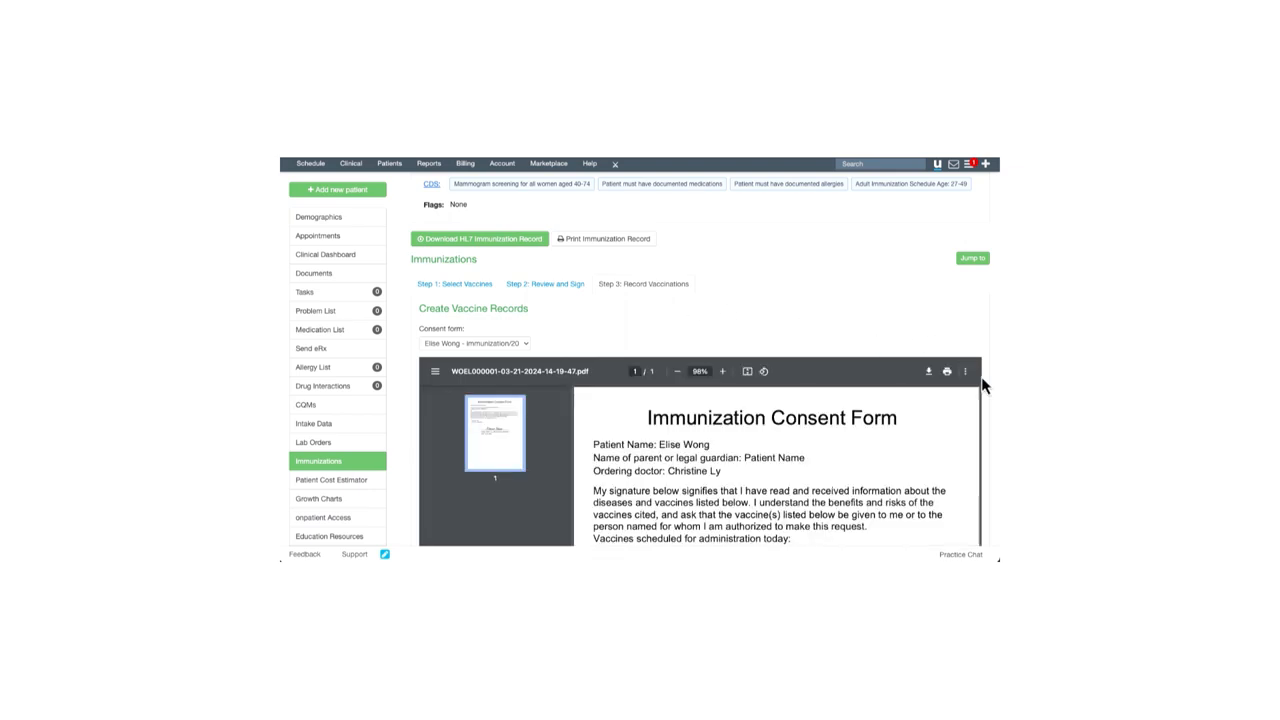
scroll(down, 3)
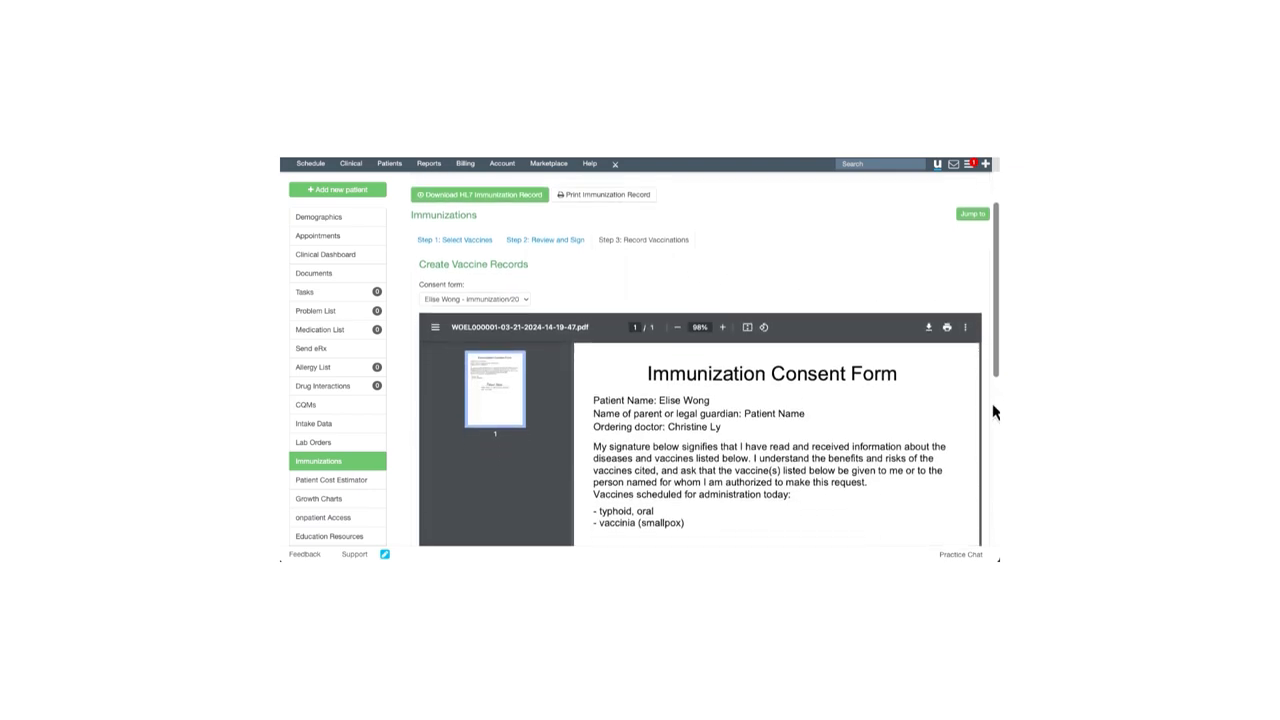
scroll(down, 3)
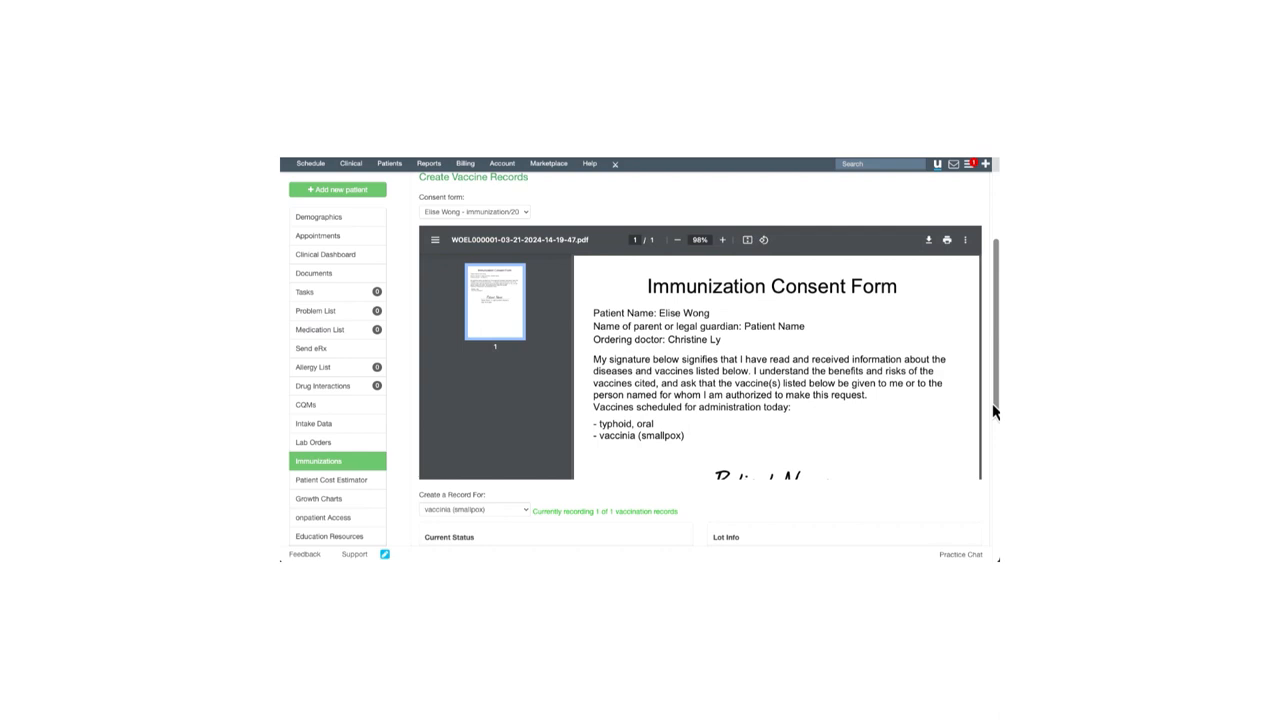
scroll(down, 3)
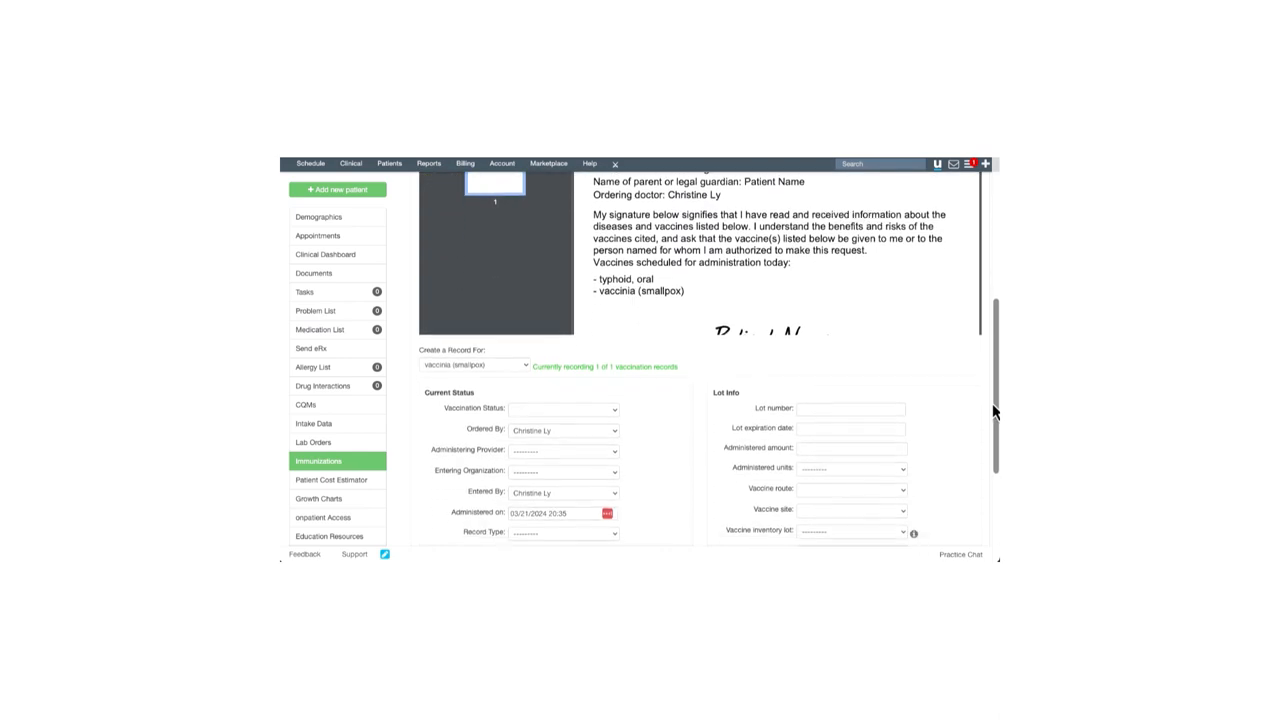
scroll(down, 3)
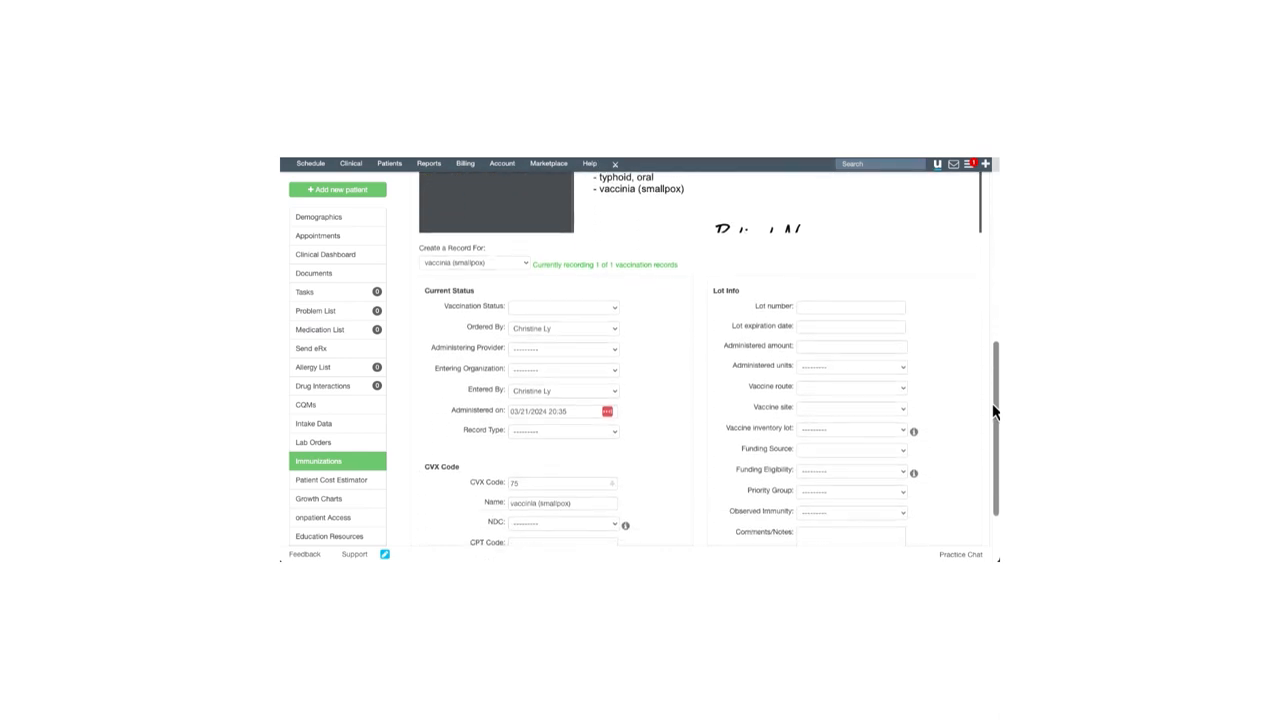
click(565, 307)
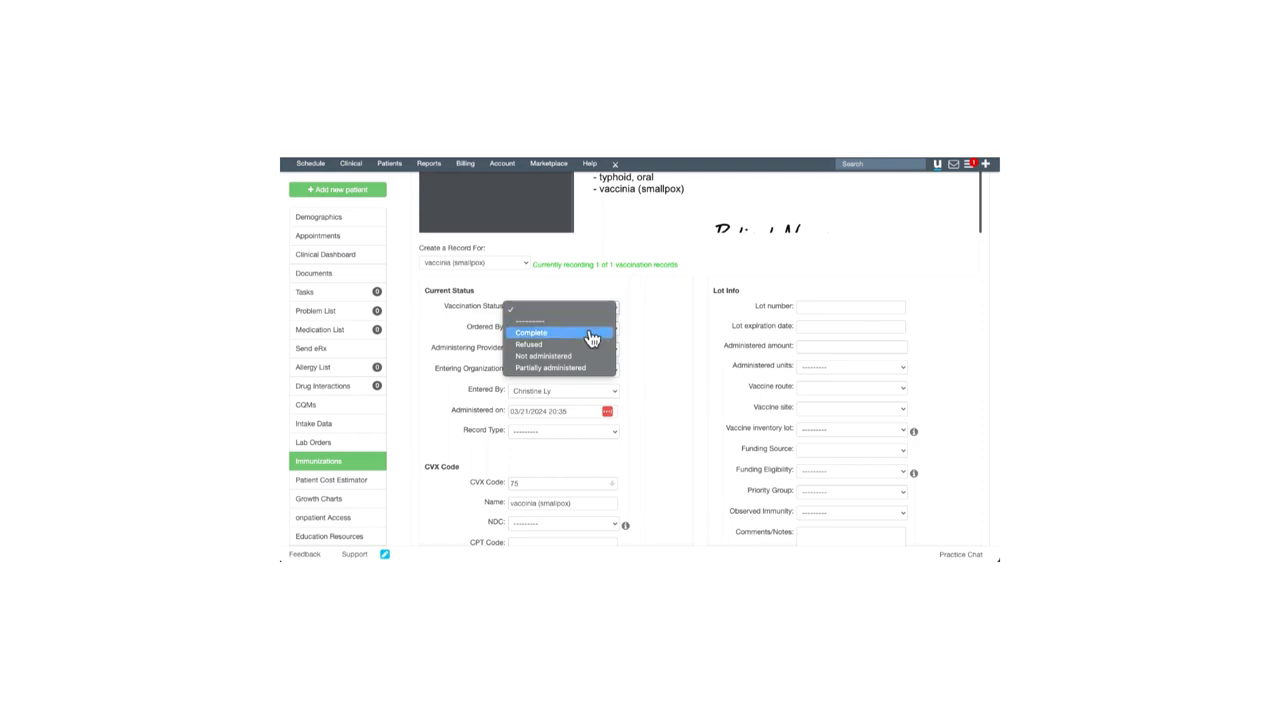
click(531, 332)
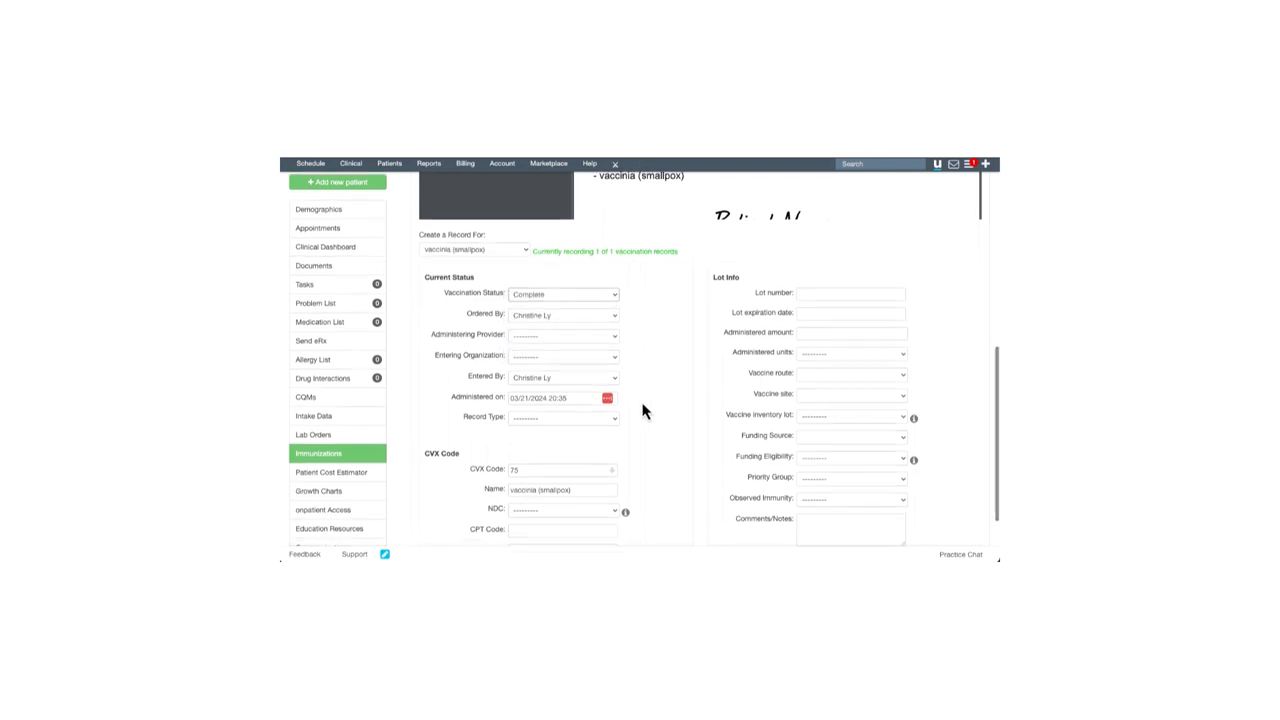
scroll(down, 3)
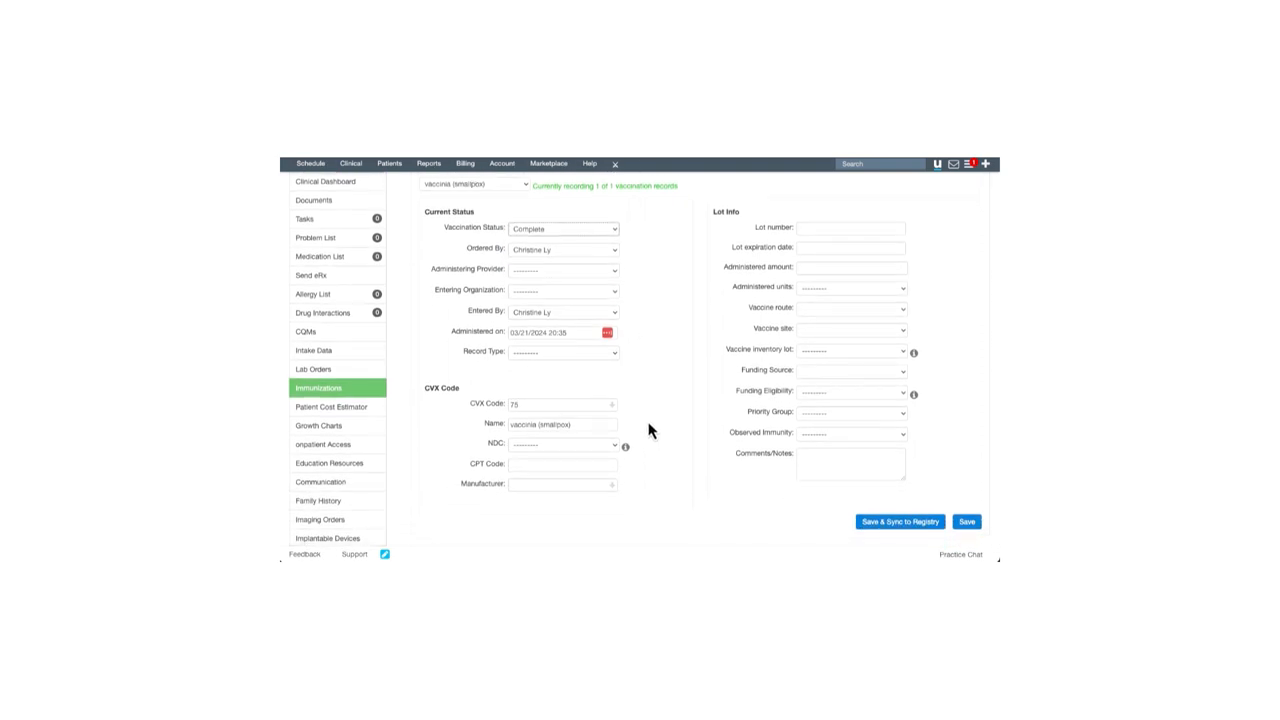
mouse_move(715, 333)
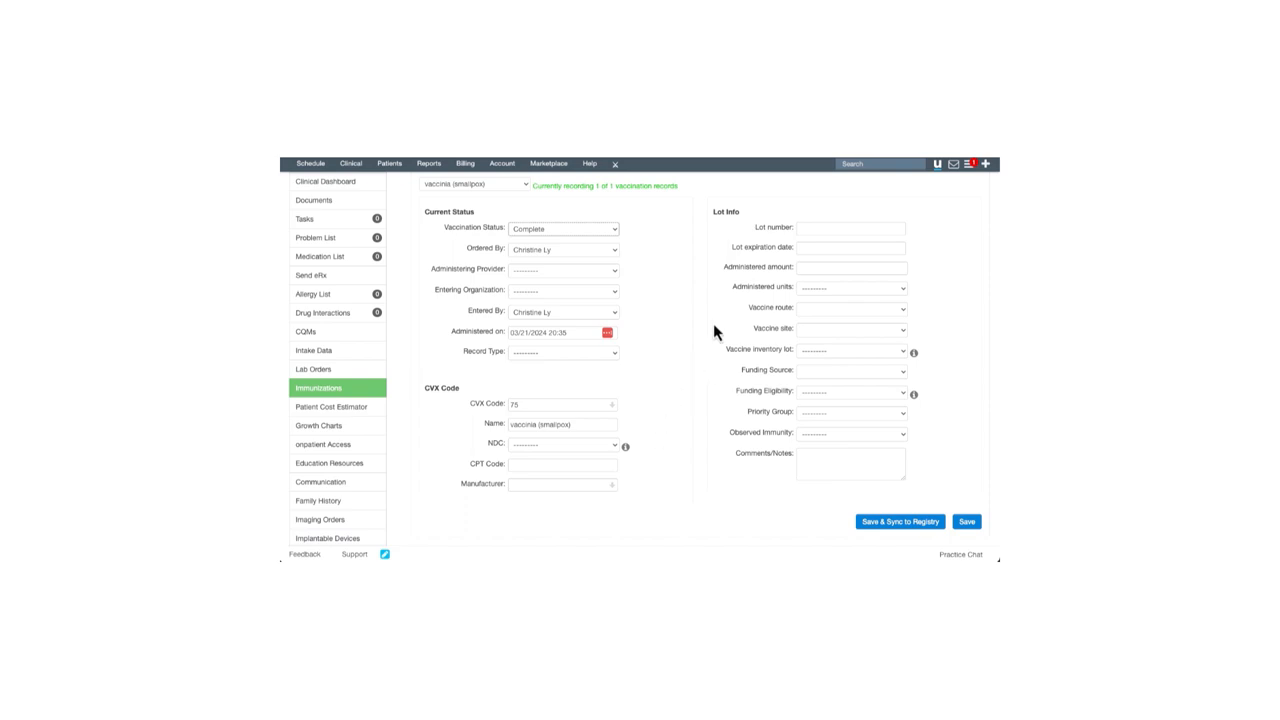
mouse_move(724, 374)
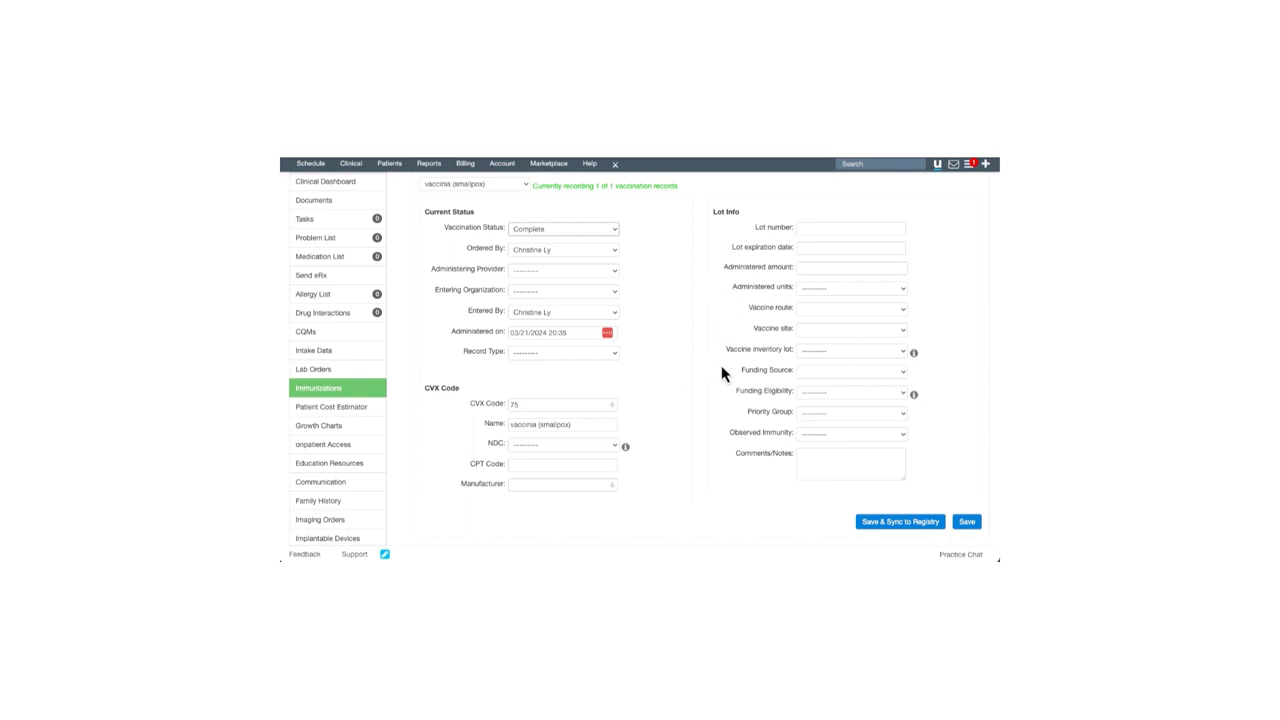
scroll(down, 3)
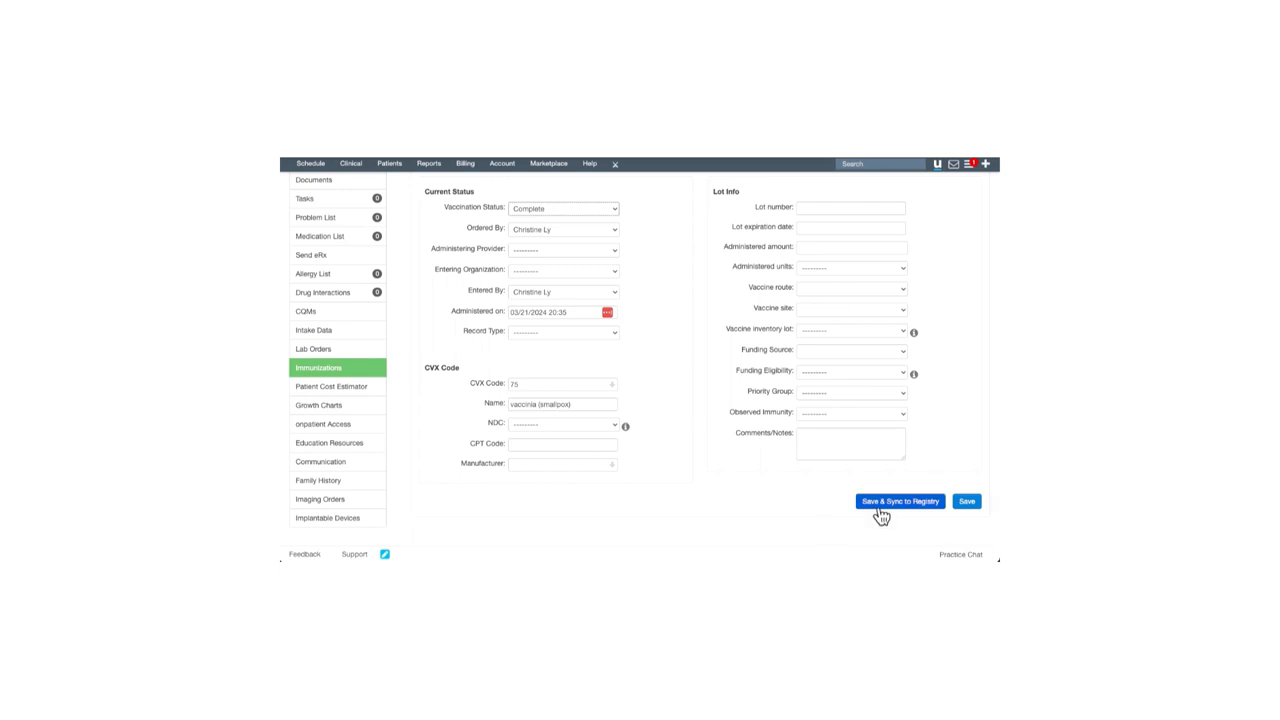
mouse_move(970, 511)
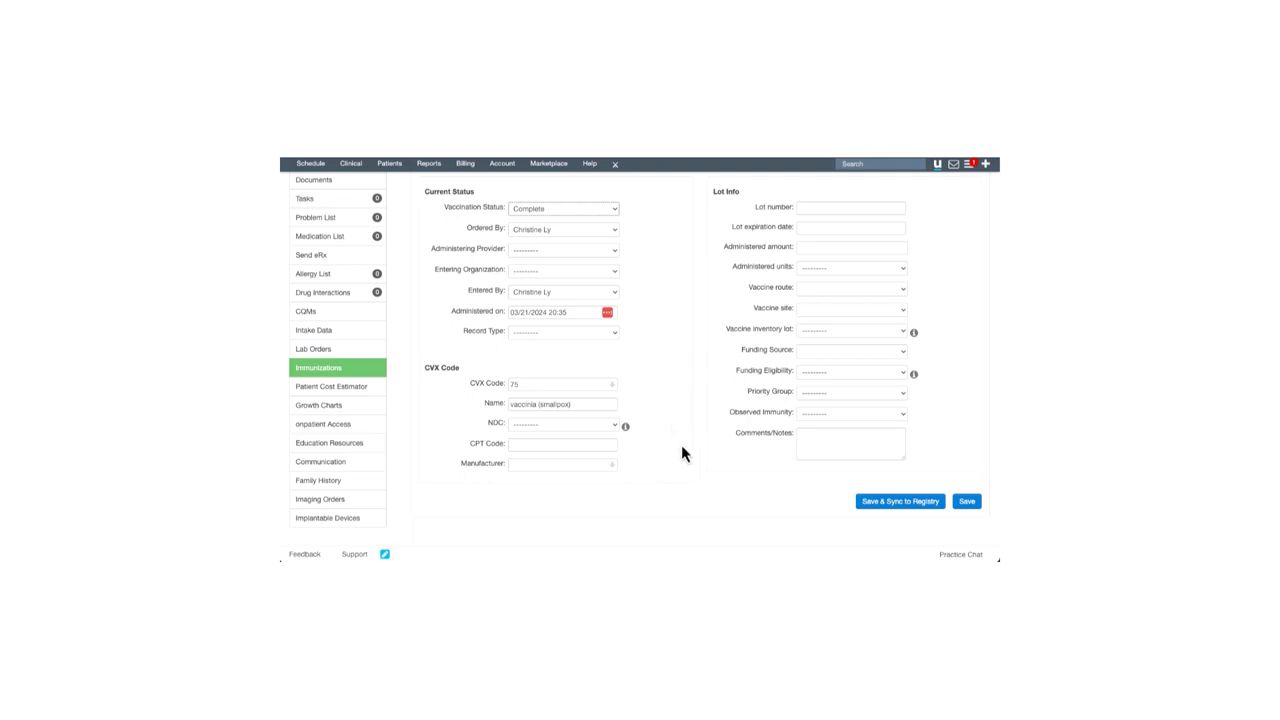
mouse_move(872, 534)
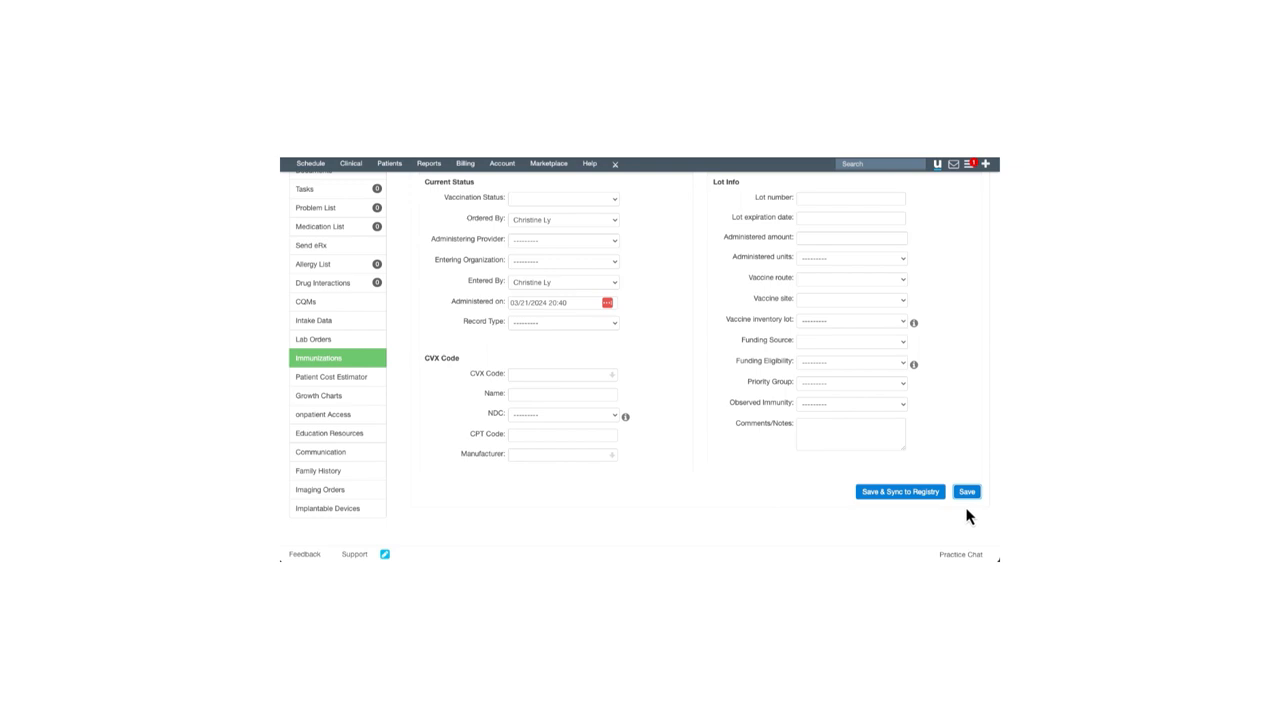
mouse_move(732, 423)
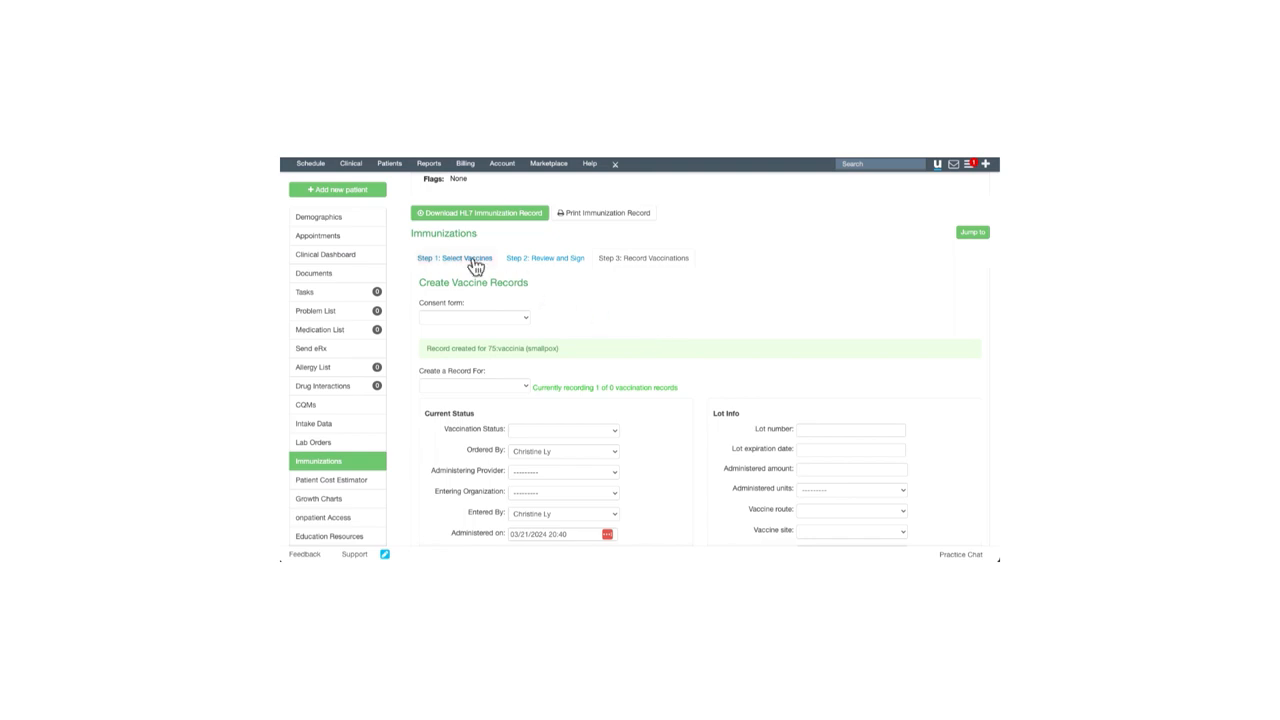
Go to Step 1 and scroll to the Orthopoxvirus row showing Saved Locally
click(455, 258)
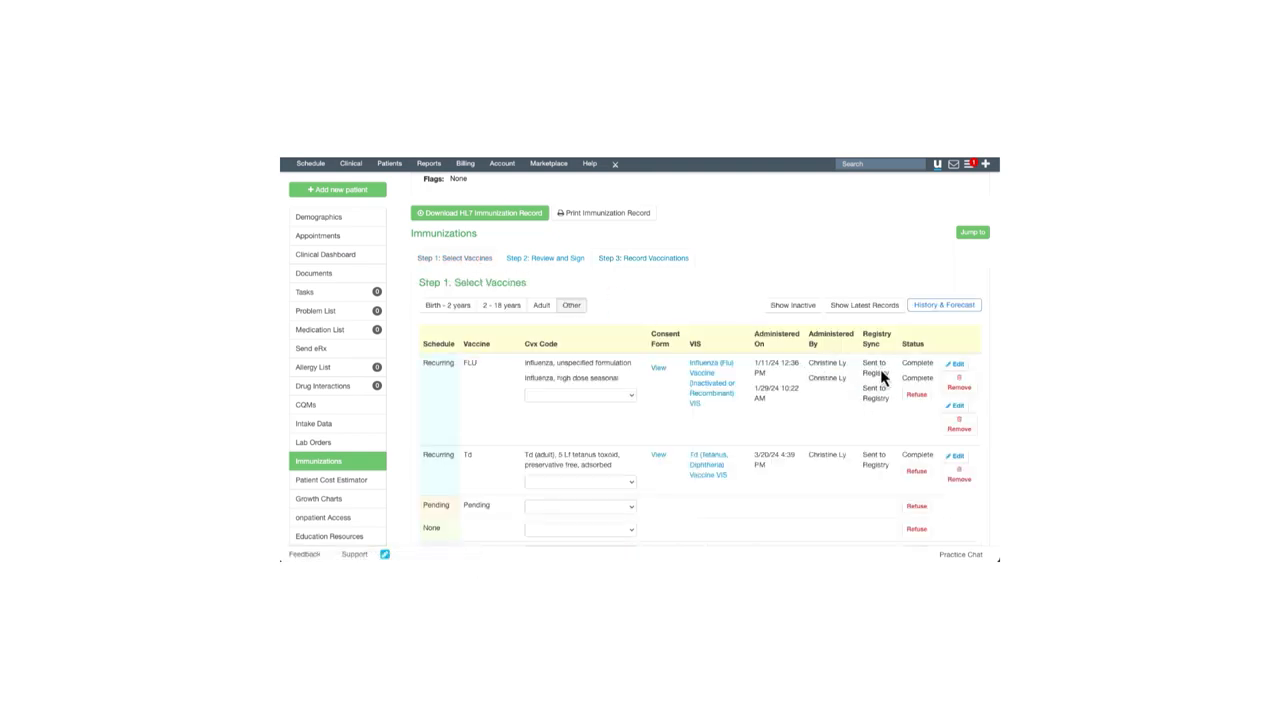
scroll(down, 3)
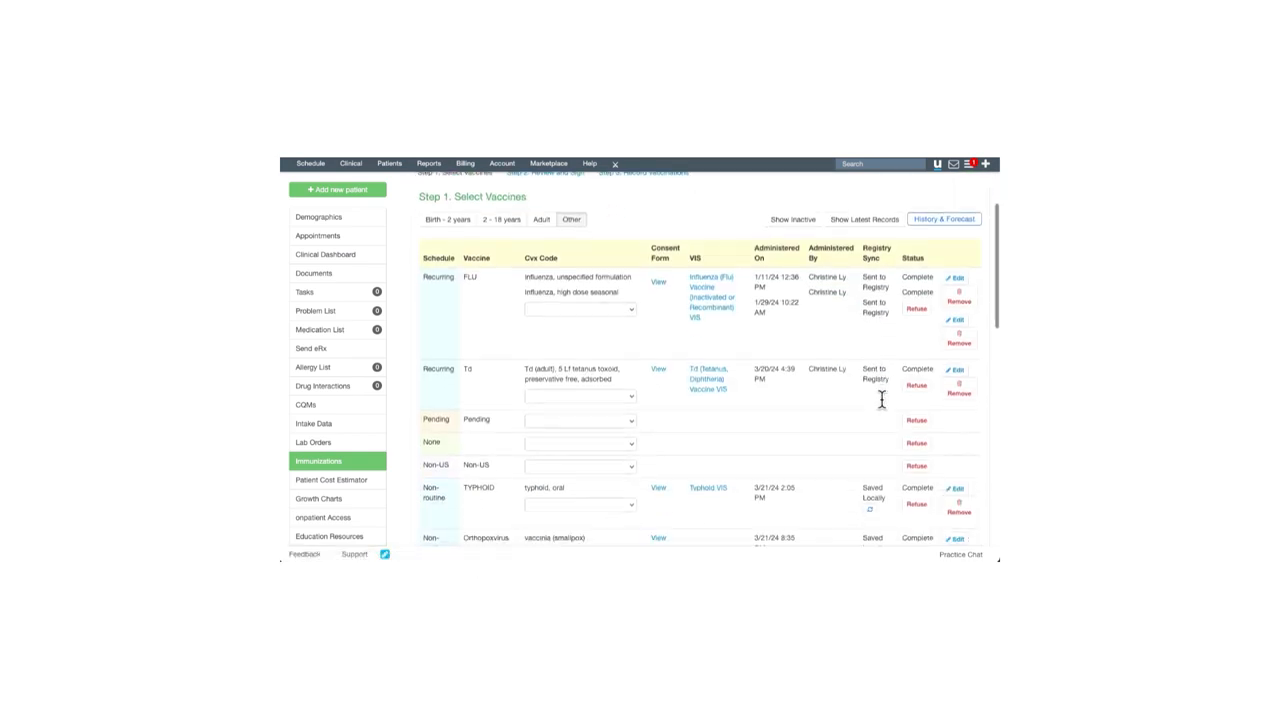
scroll(down, 3)
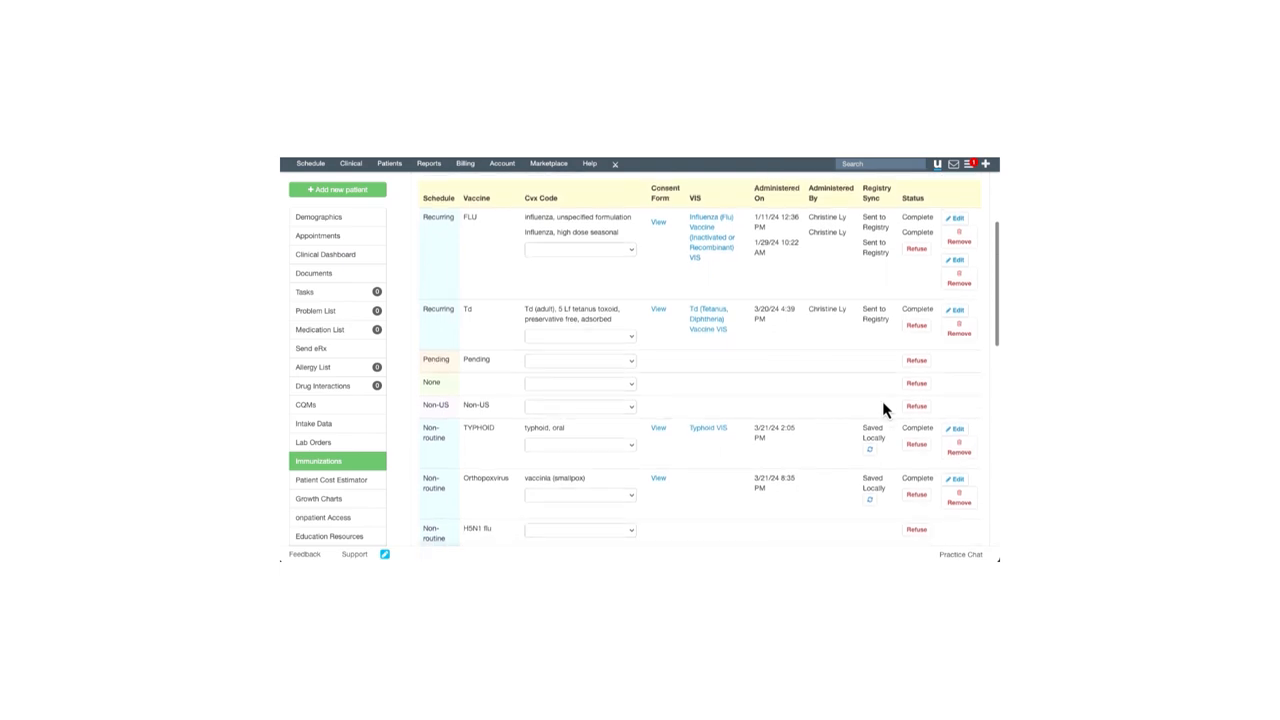
scroll(down, 3)
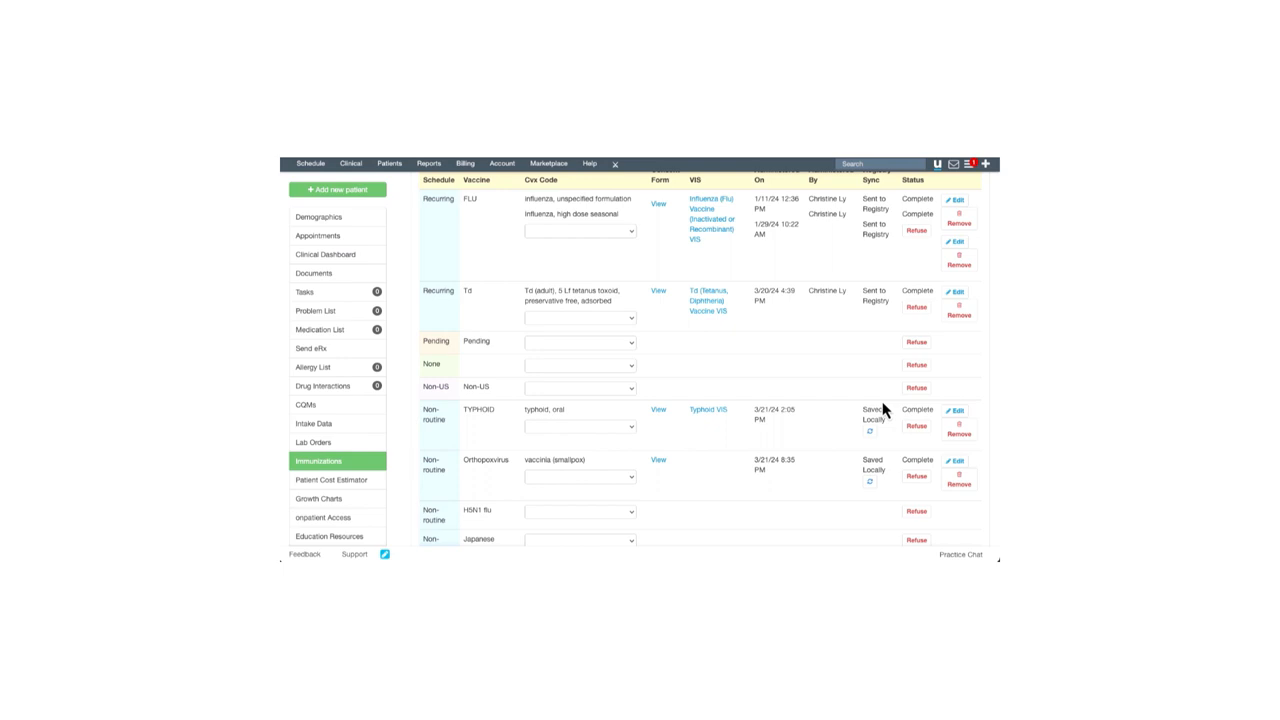
mouse_move(850, 421)
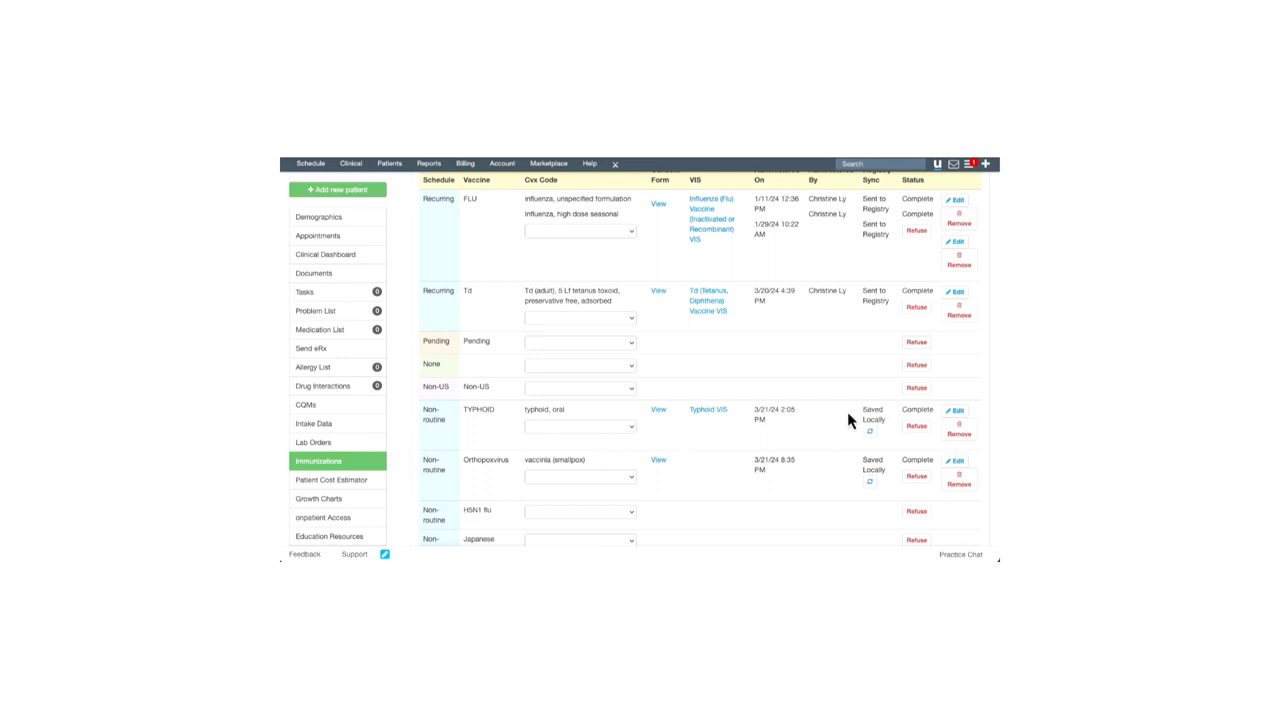
mouse_move(851, 456)
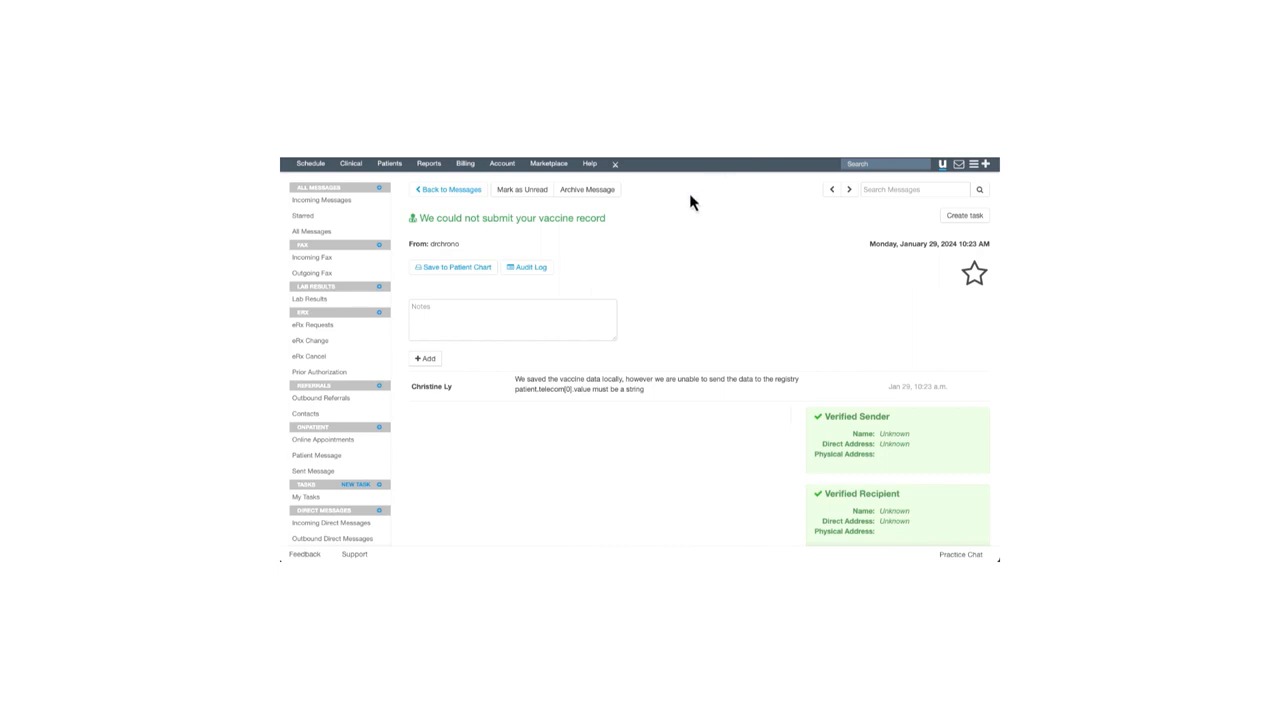
mouse_move(619, 256)
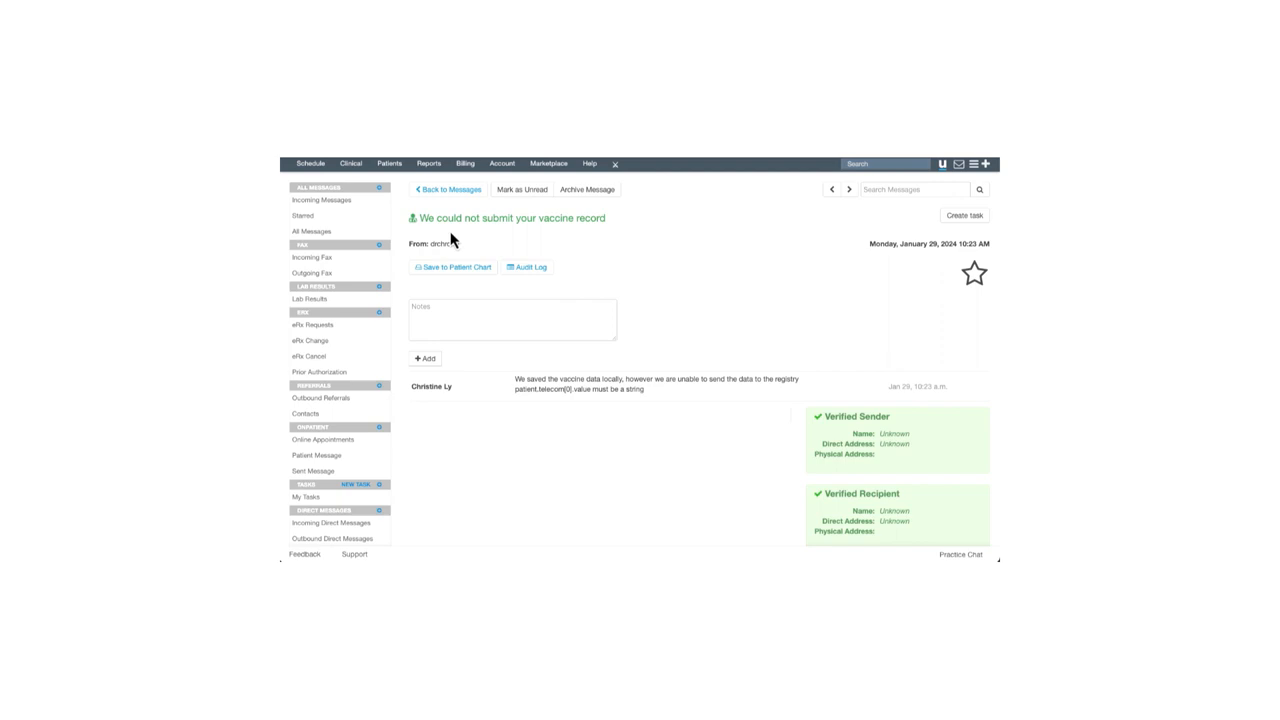
mouse_move(590, 235)
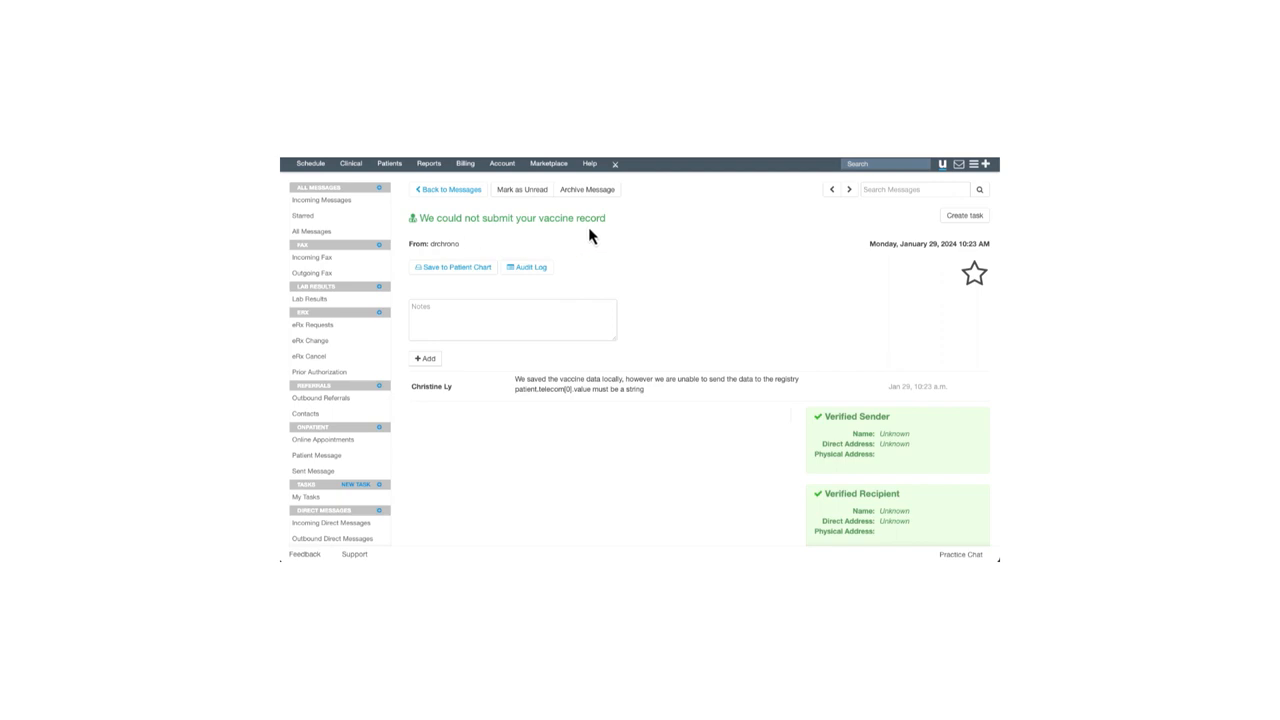
mouse_move(657, 400)
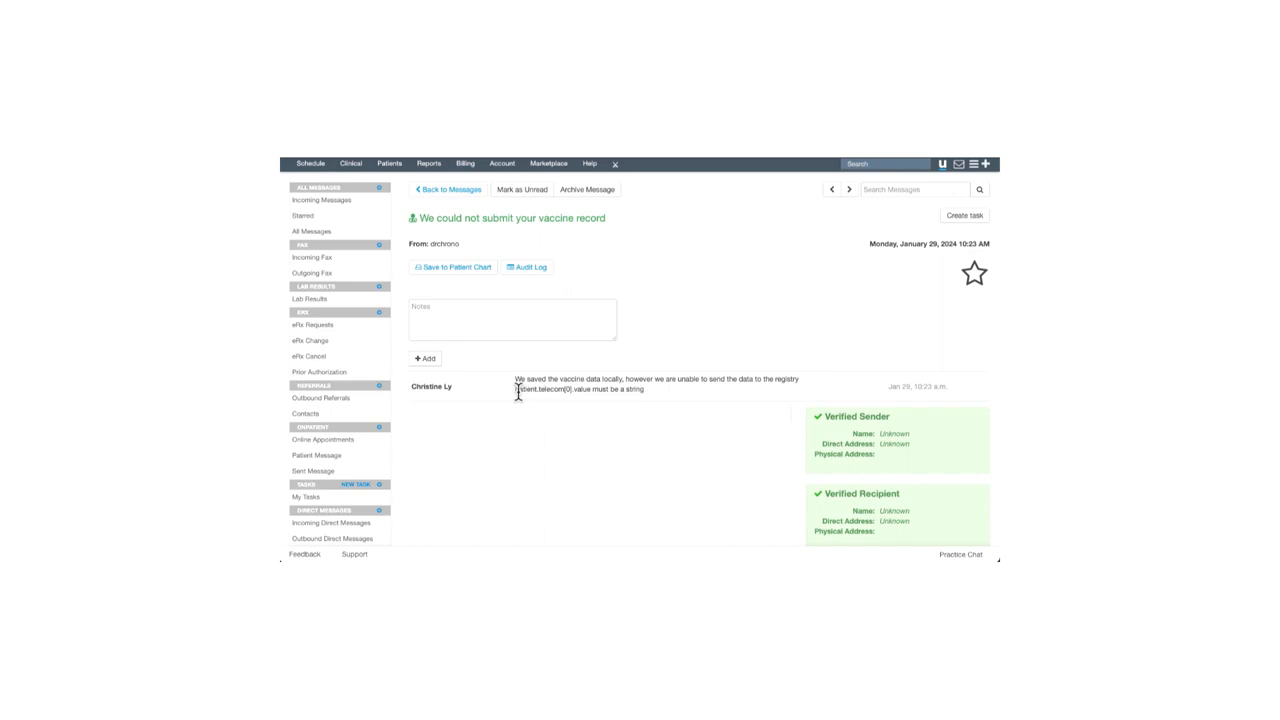
mouse_move(575, 213)
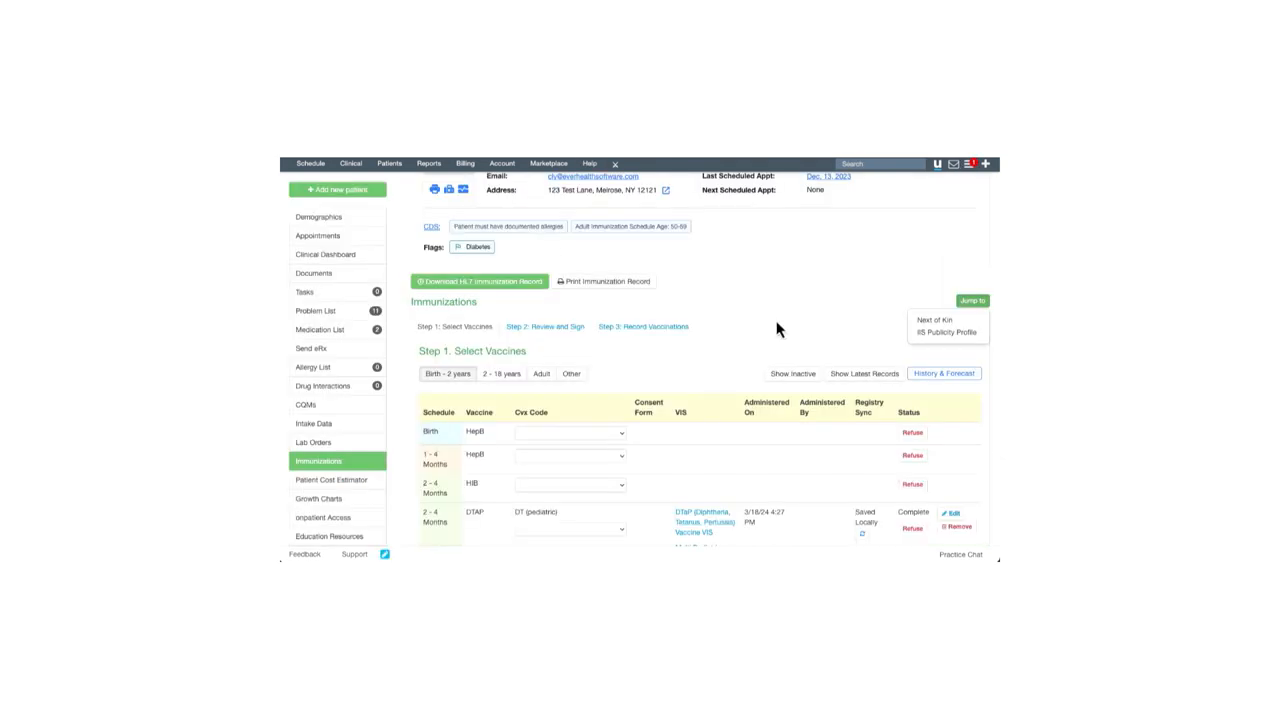
mouse_move(817, 335)
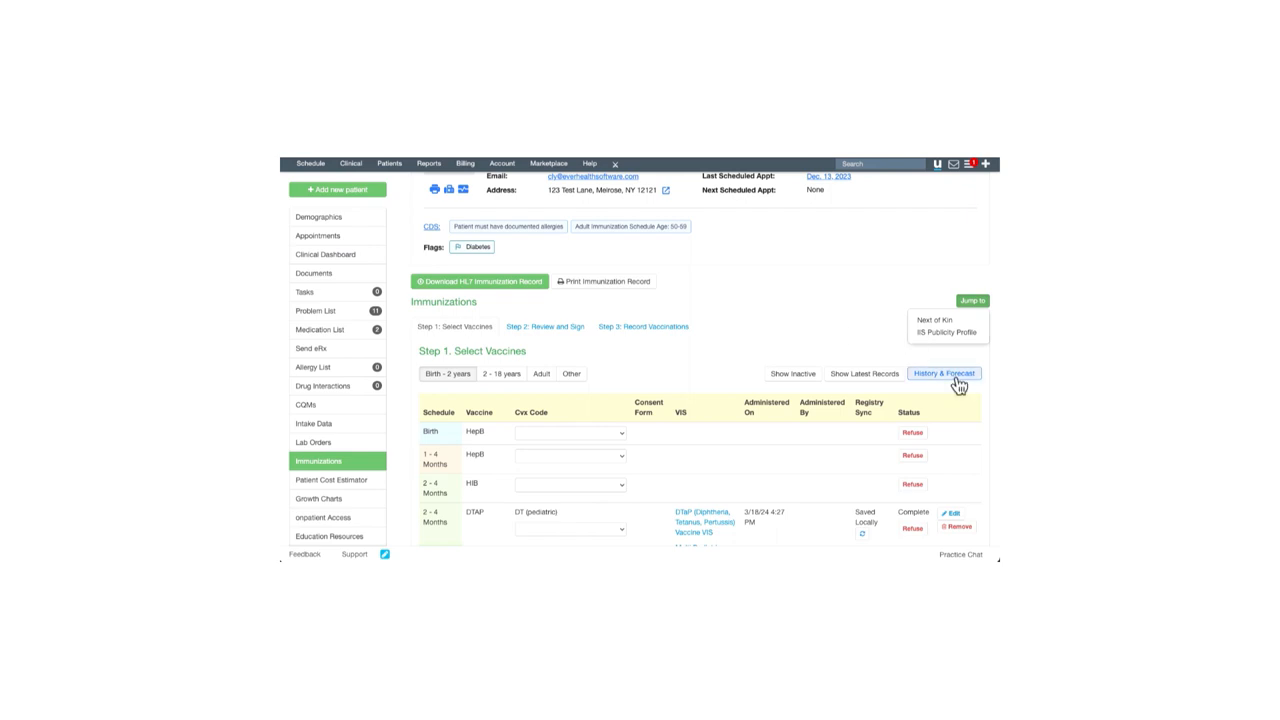
Run History & Forecast search with NISTEHRFacility as the requesting office
click(942, 373)
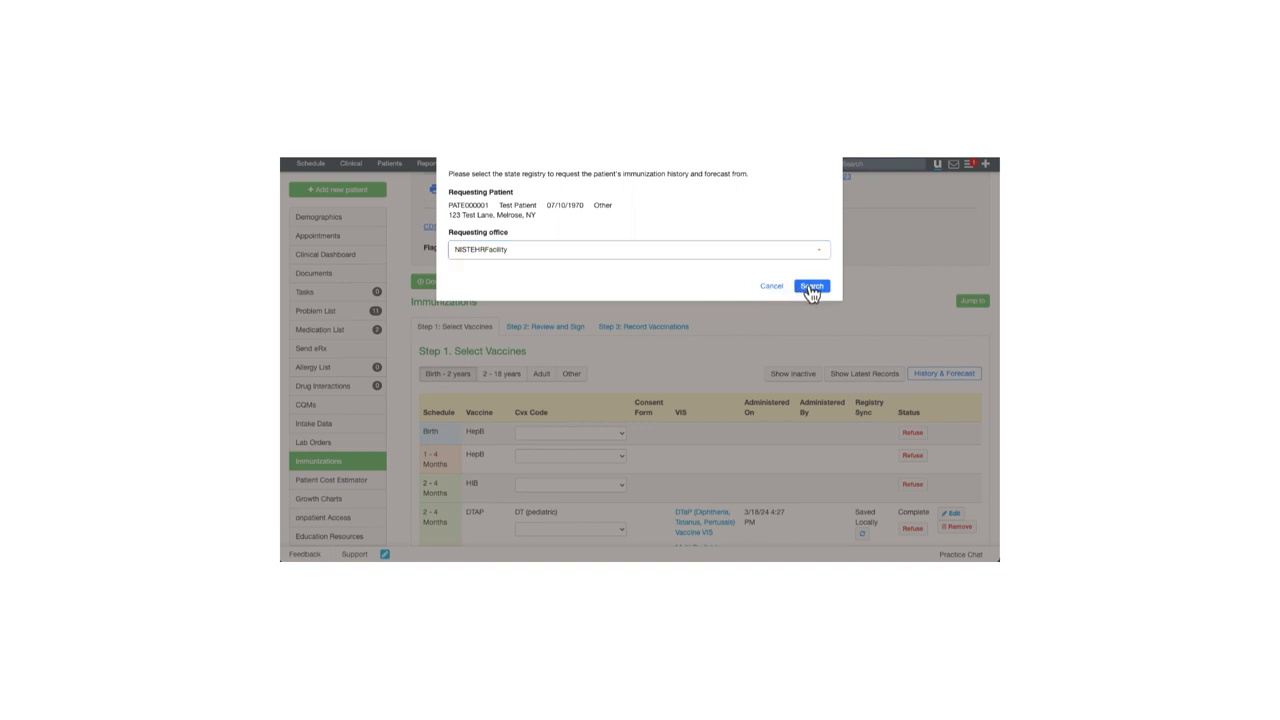
click(812, 286)
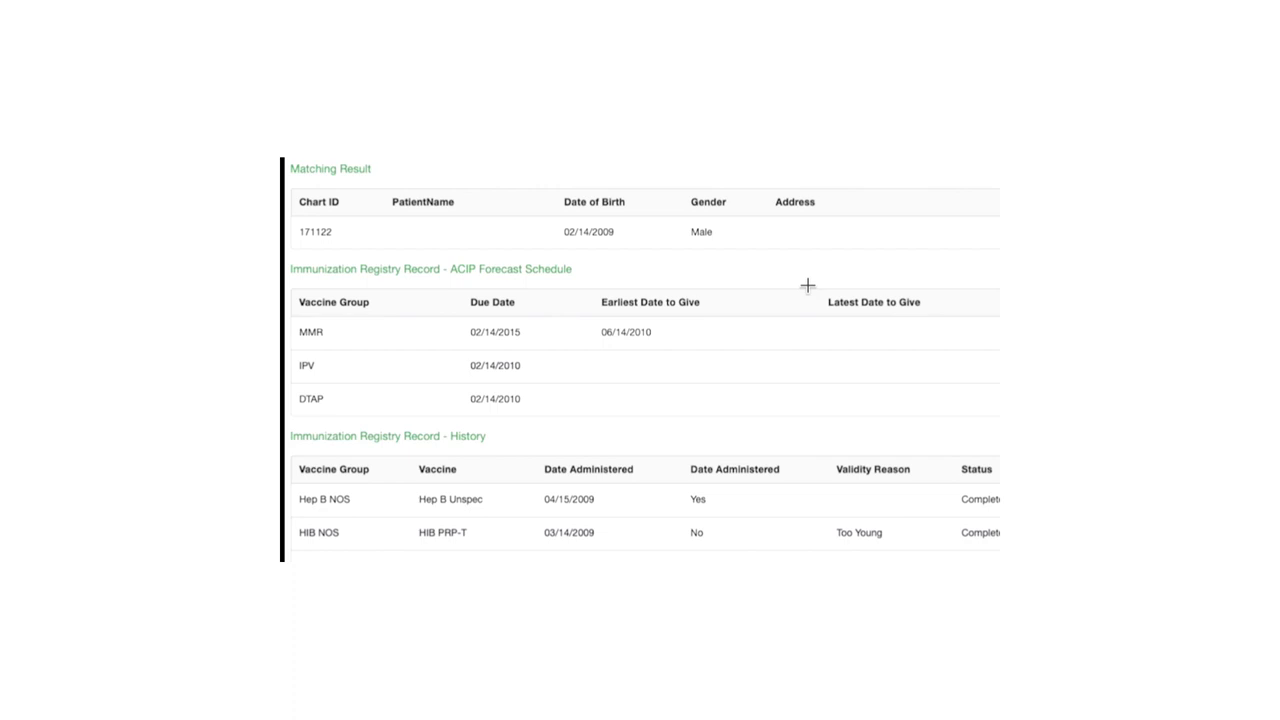